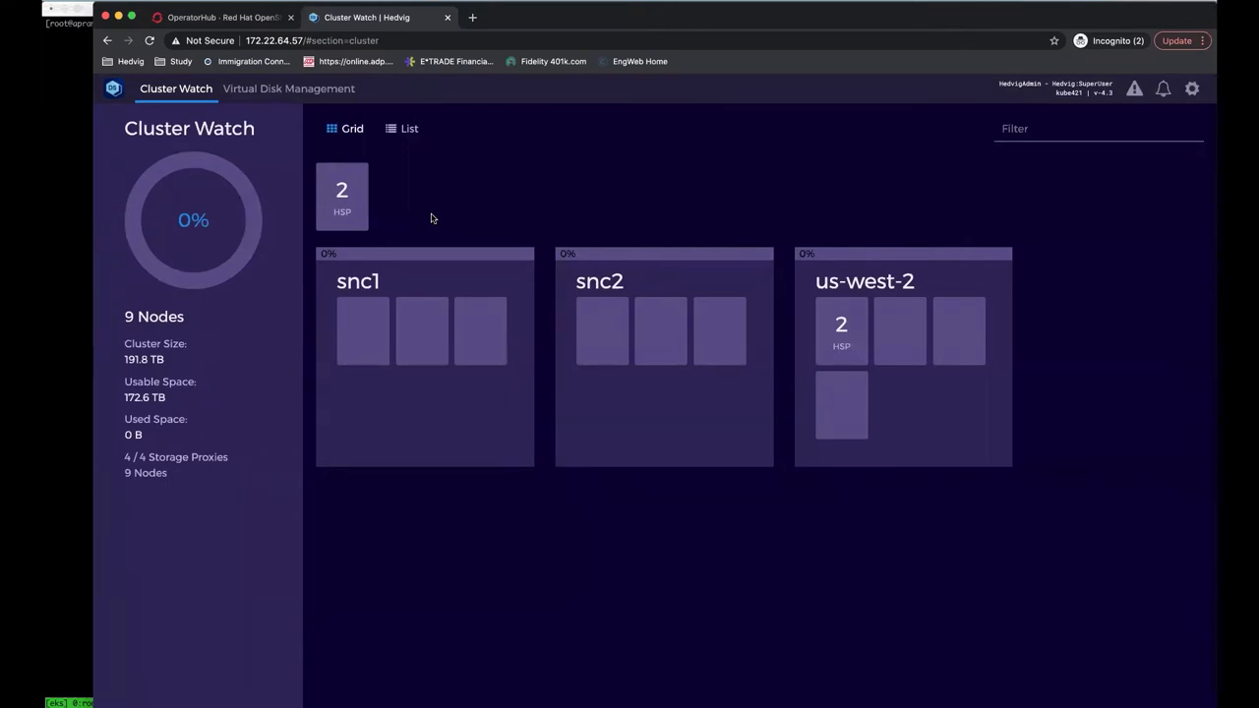
{"action": "mouse_move", "coordinate": [409, 265]}
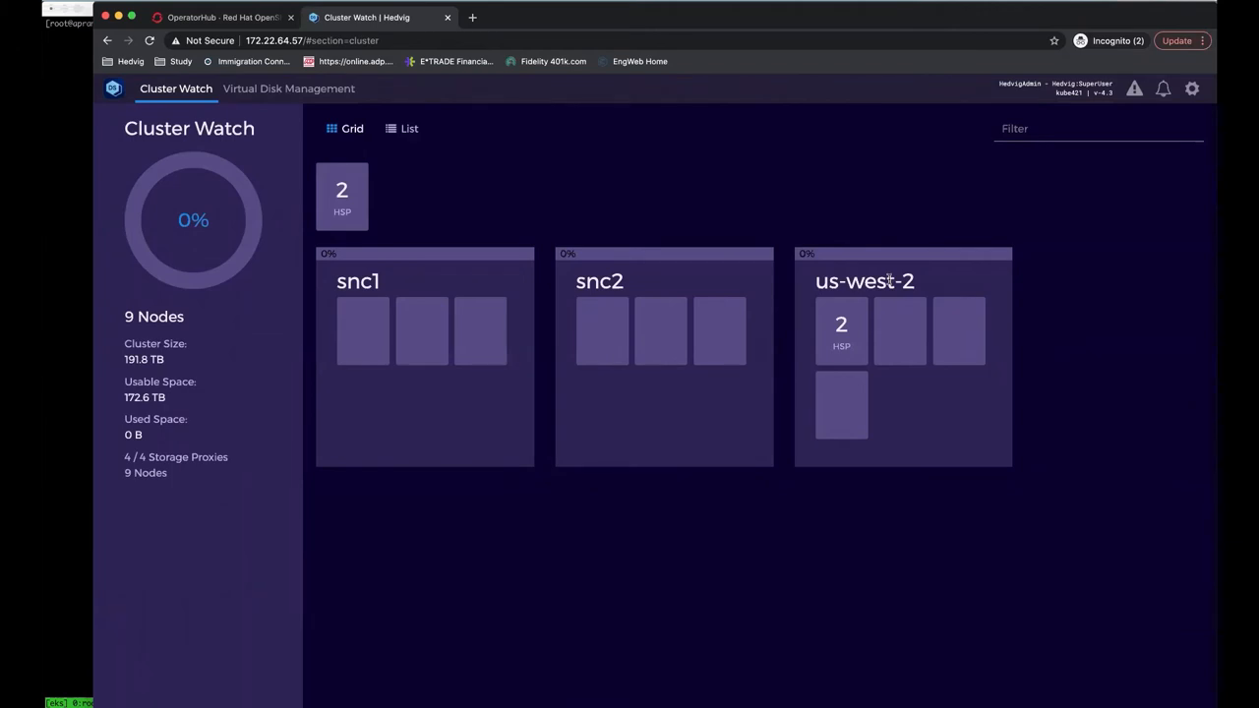
{"action": "mouse_move", "coordinate": [870, 280]}
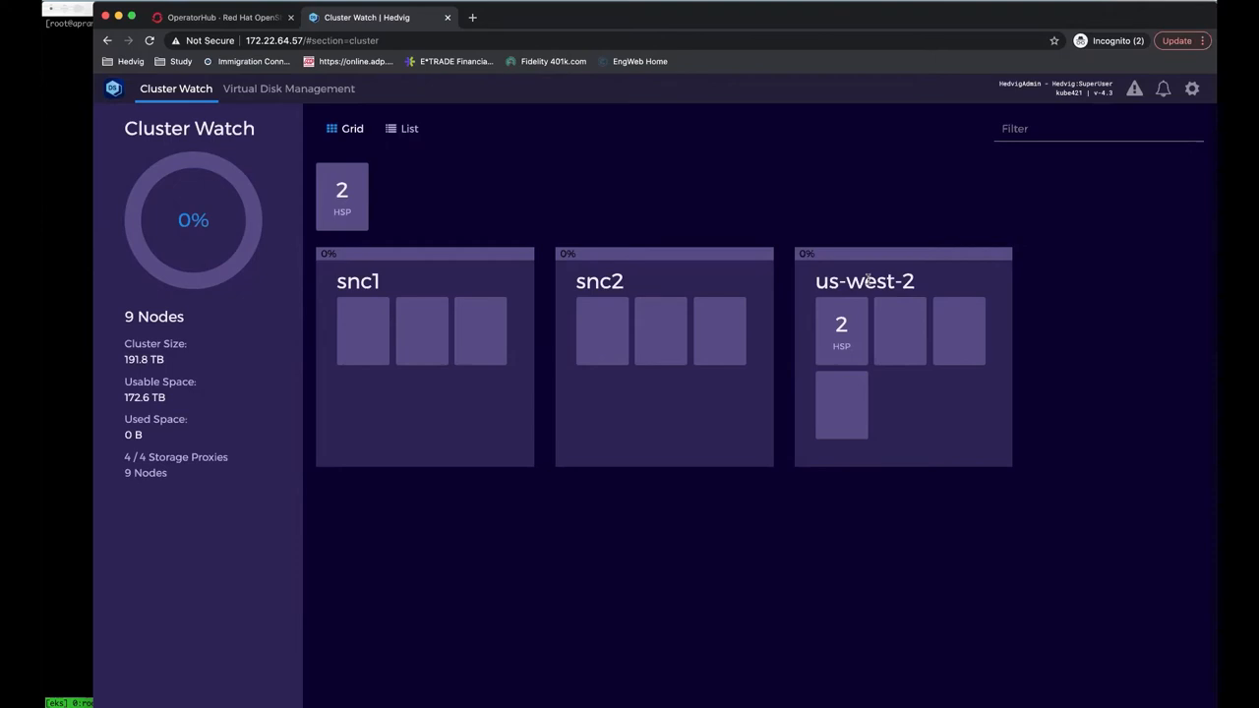
{"action": "mouse_move", "coordinate": [862, 280]}
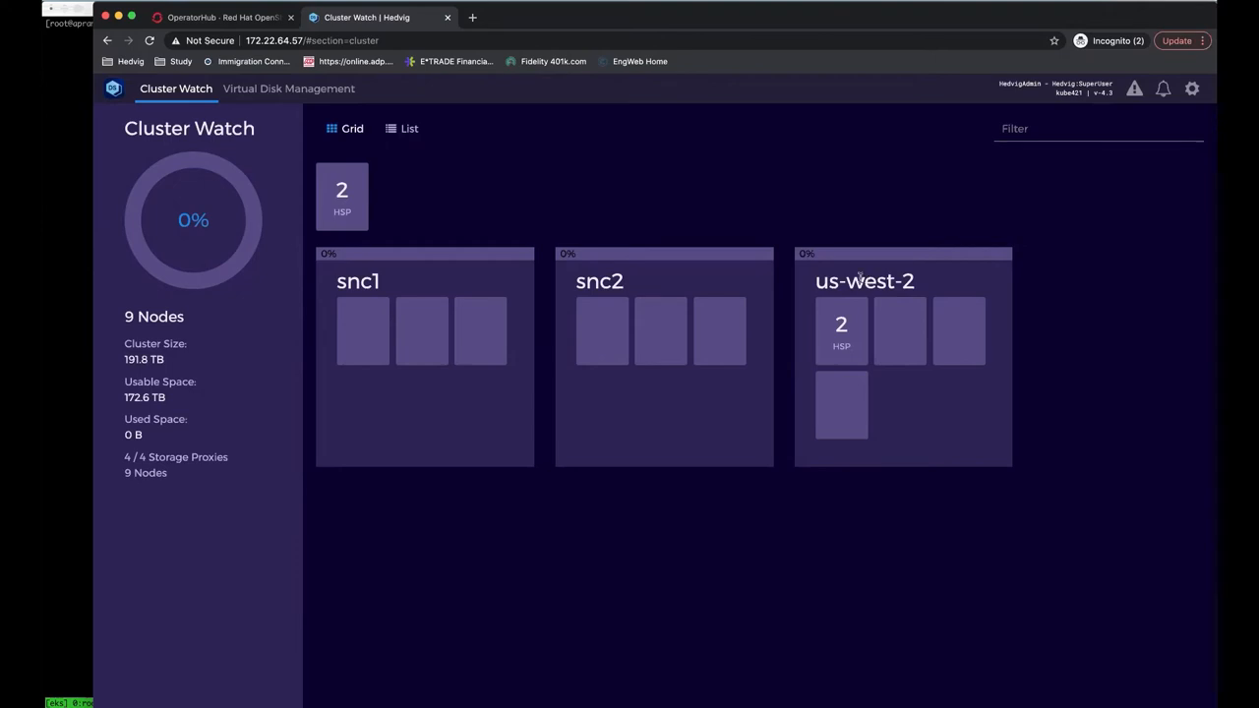
Step: Switch from the Cluster Watch overview to the OperatorHub catalog tab
{"action": "left_click", "coordinate": [220, 16]}
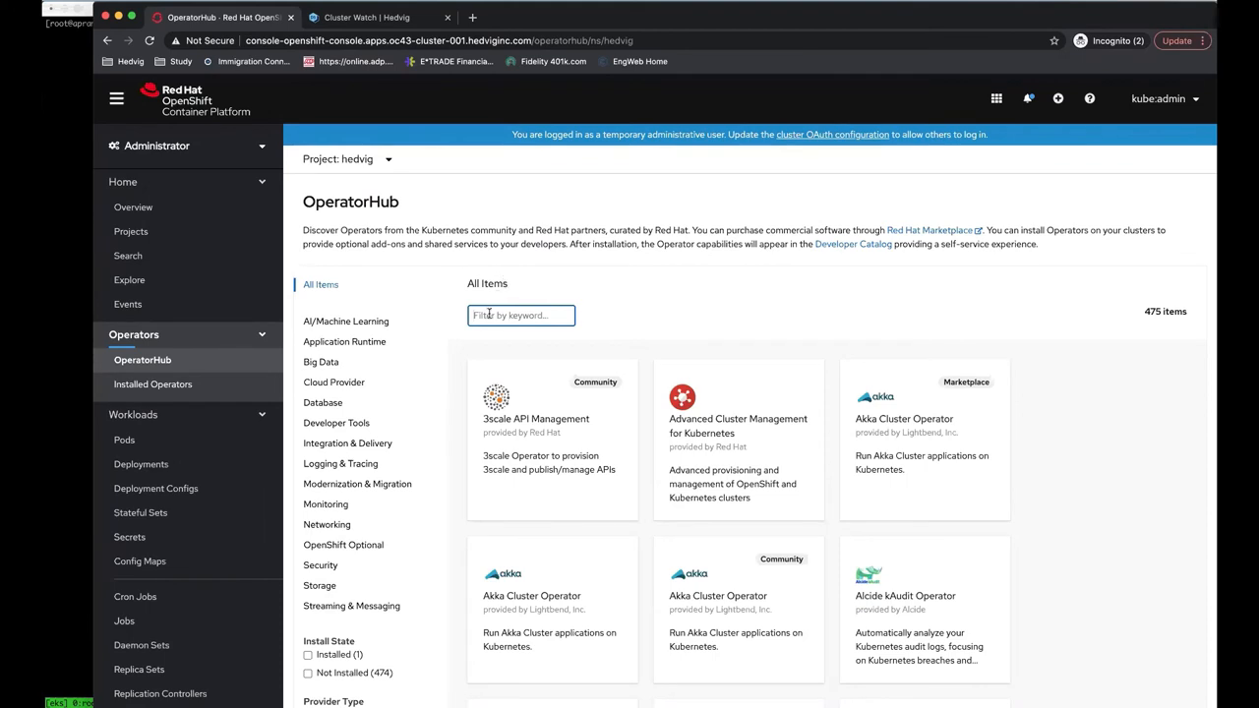
Step: Find the Hedvig Operator in OperatorHub and open it under Installed Operators
{"action": "type", "text": "hedvig"}
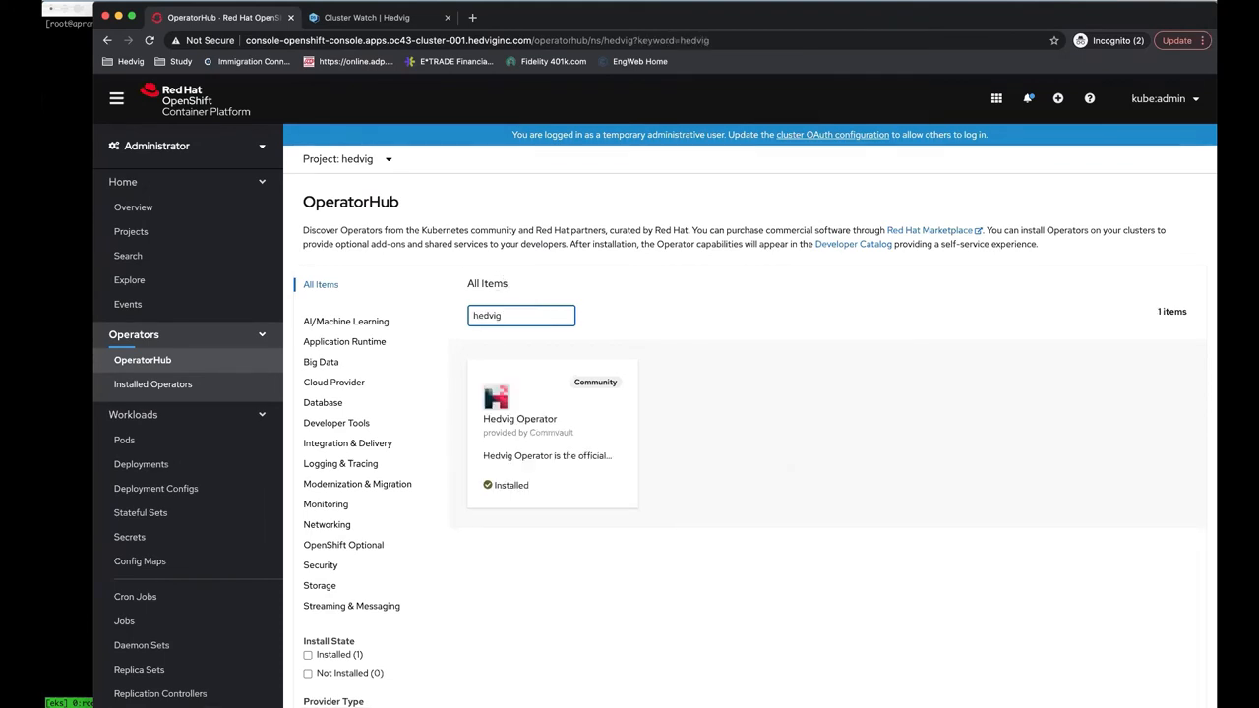
{"action": "mouse_move", "coordinate": [511, 387]}
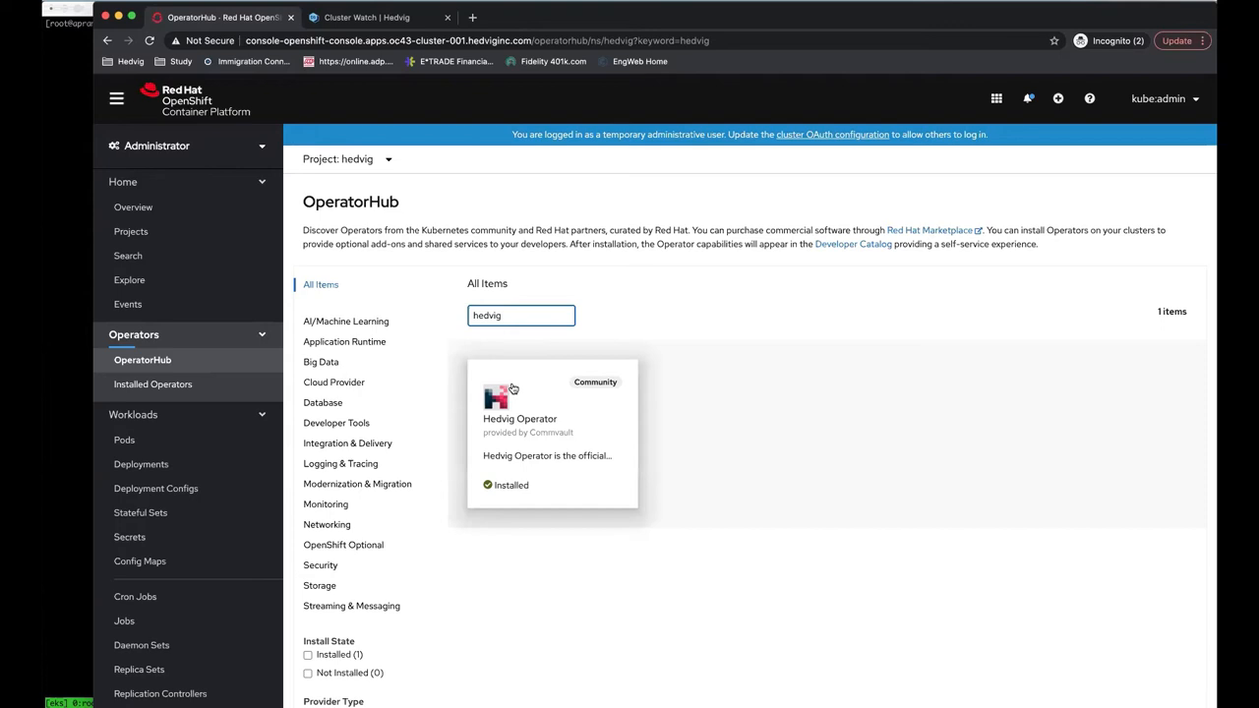
{"action": "left_click", "coordinate": [519, 403]}
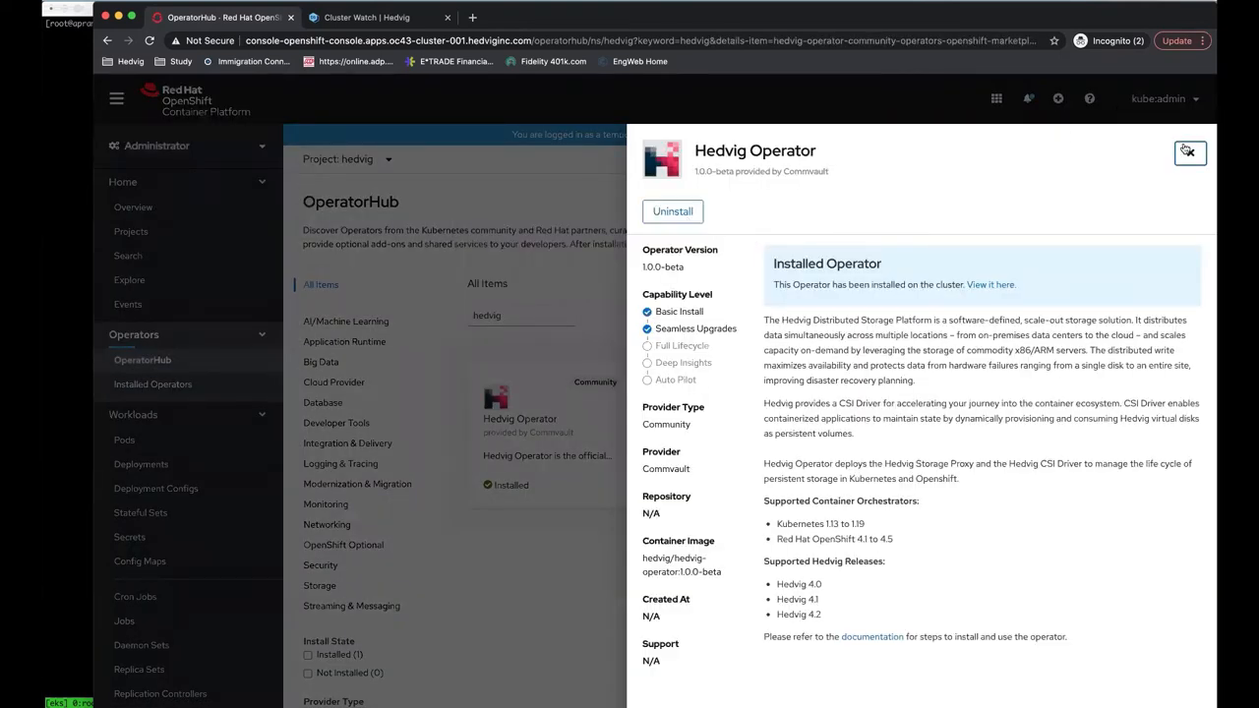
{"action": "left_click", "coordinate": [1188, 154]}
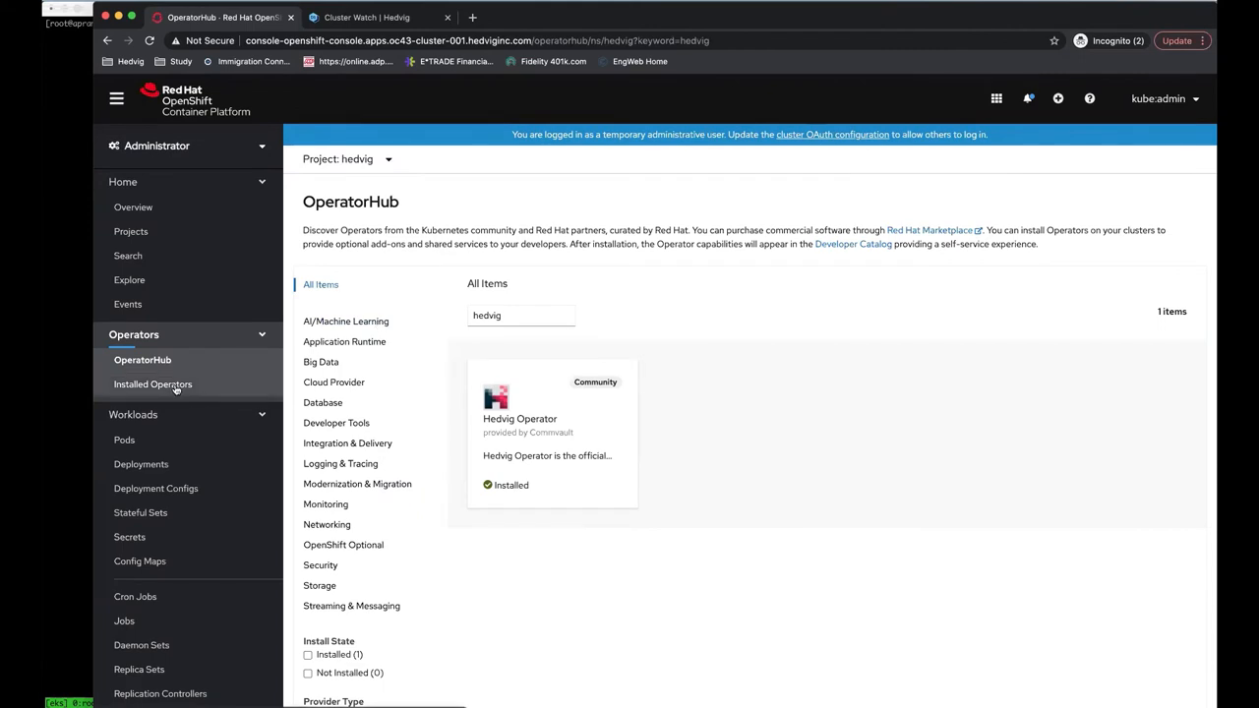
{"action": "left_click", "coordinate": [154, 384]}
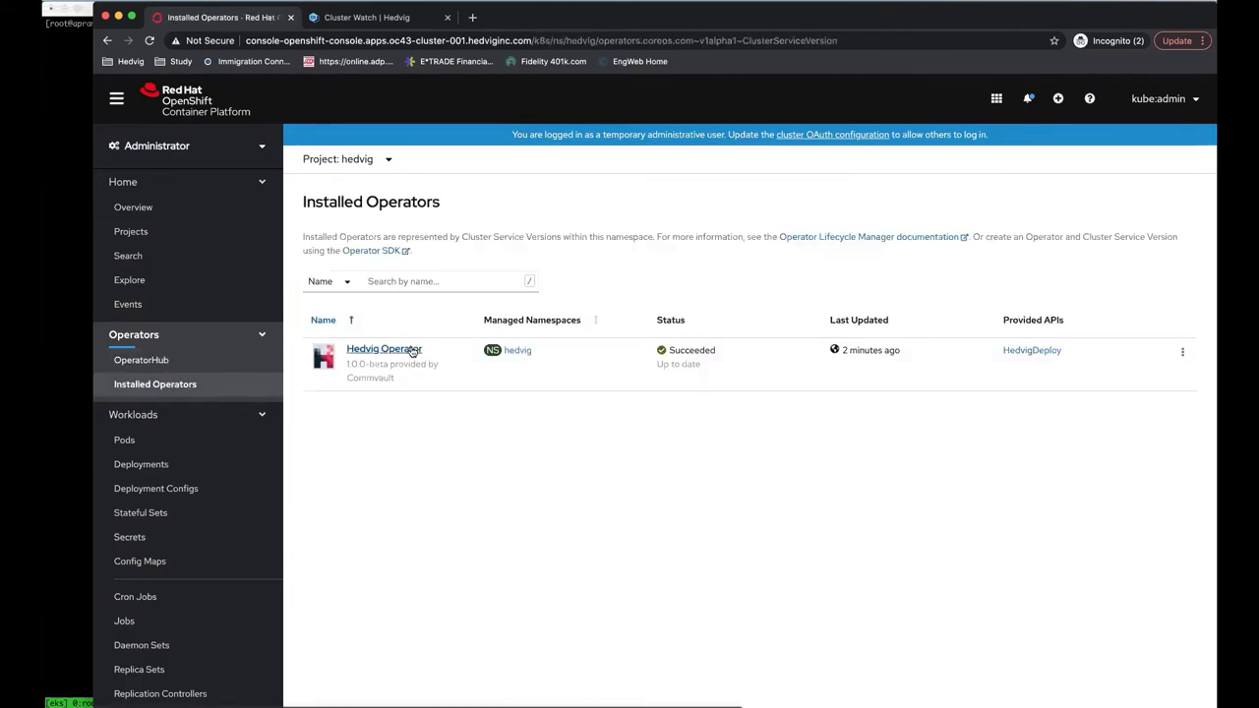
{"action": "left_click", "coordinate": [384, 348]}
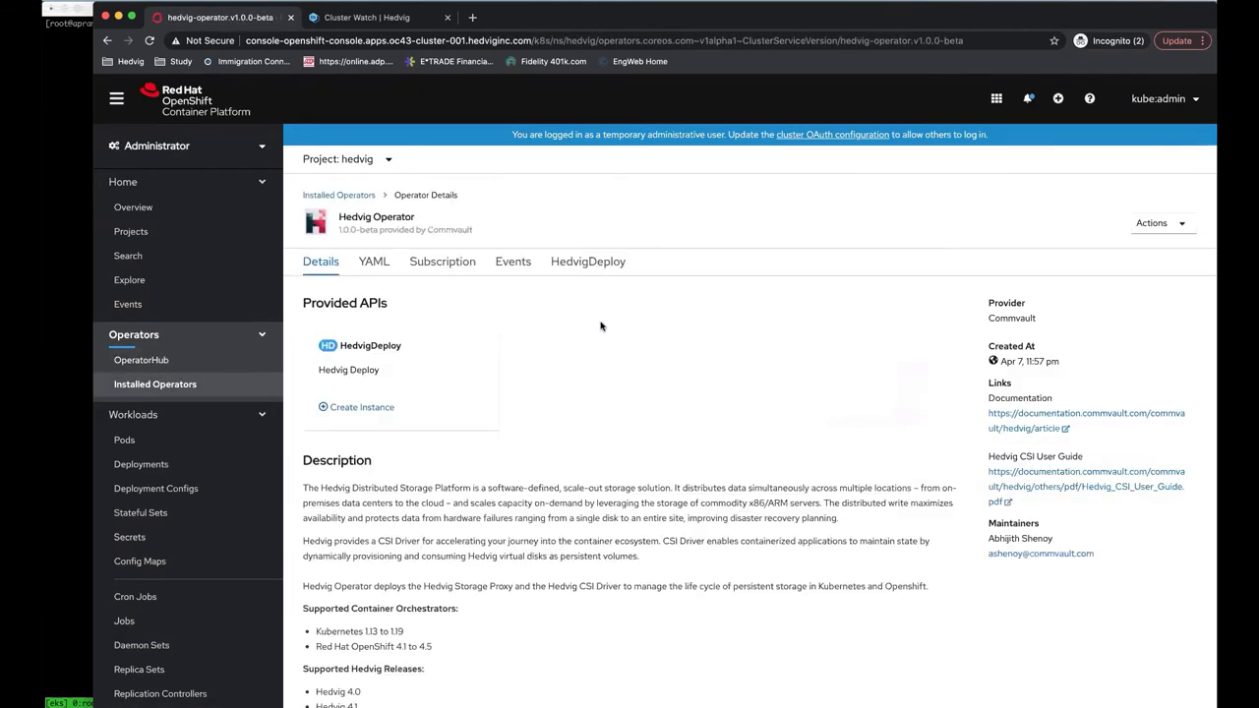
{"action": "mouse_move", "coordinate": [589, 261]}
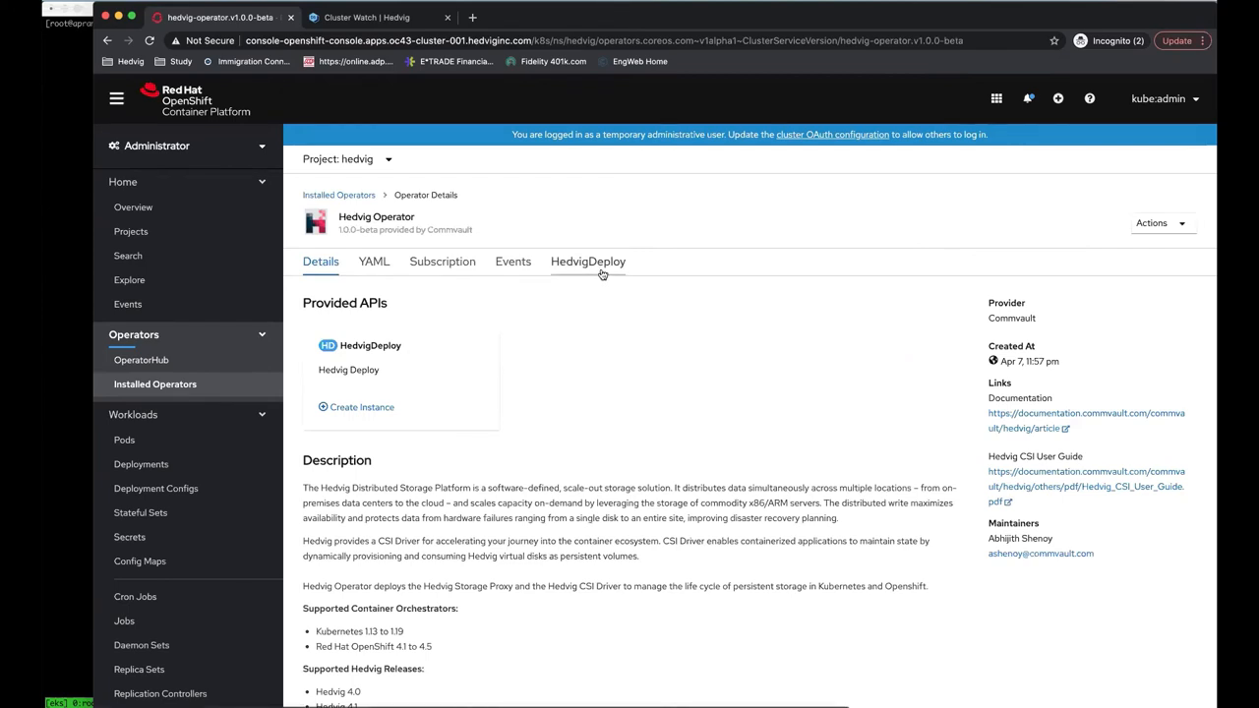
Step: Create the HedvigDeploy instance oc43-cluster-001 from its YAML, then view the project's pods
{"action": "left_click", "coordinate": [362, 407]}
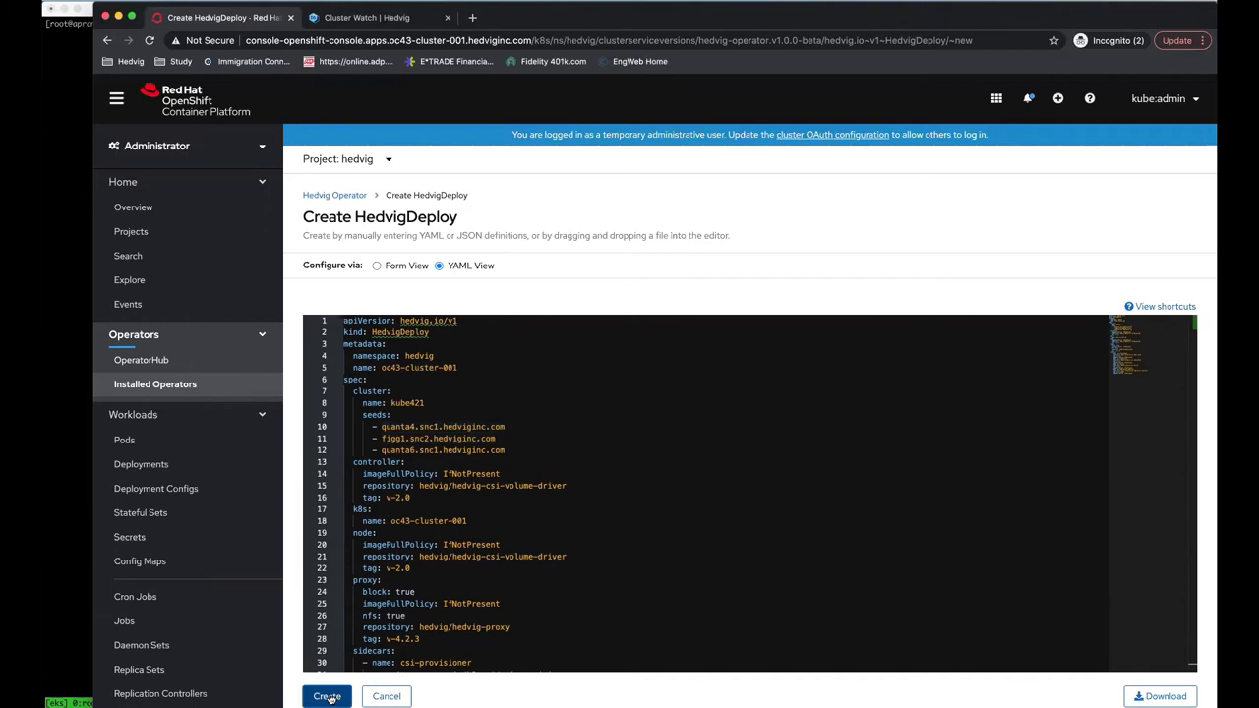
{"action": "left_click", "coordinate": [327, 697]}
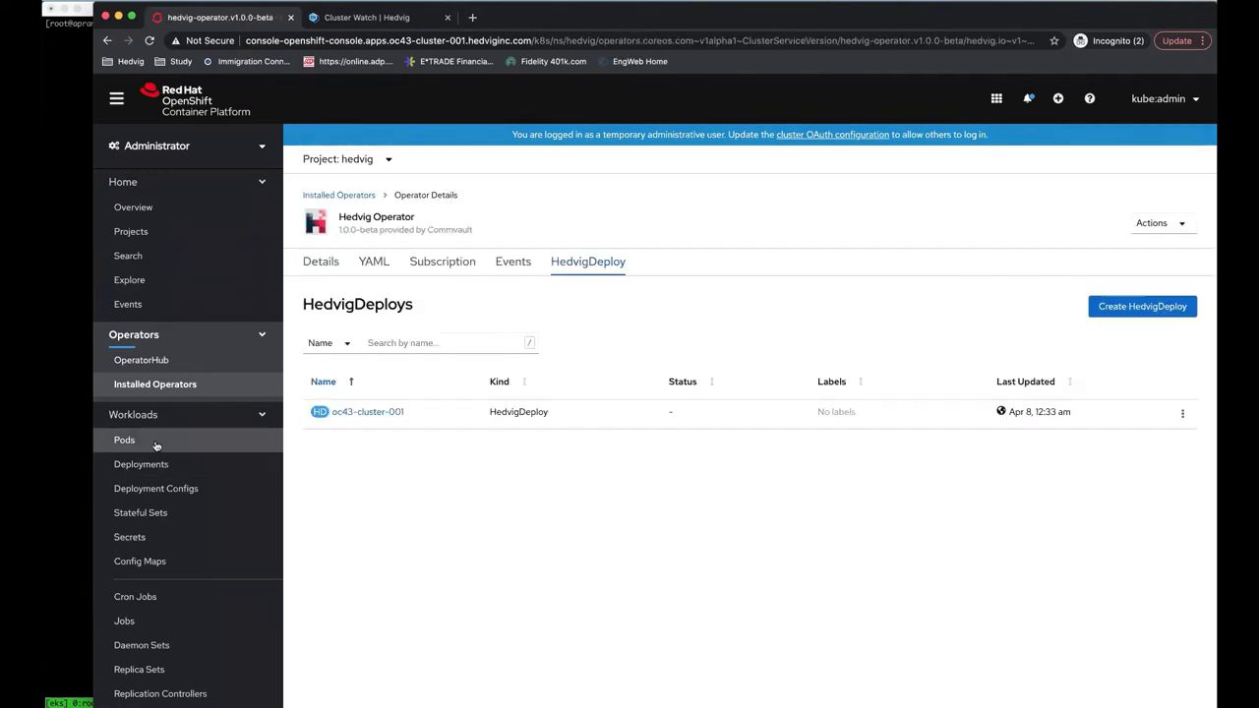
{"action": "left_click", "coordinate": [124, 441]}
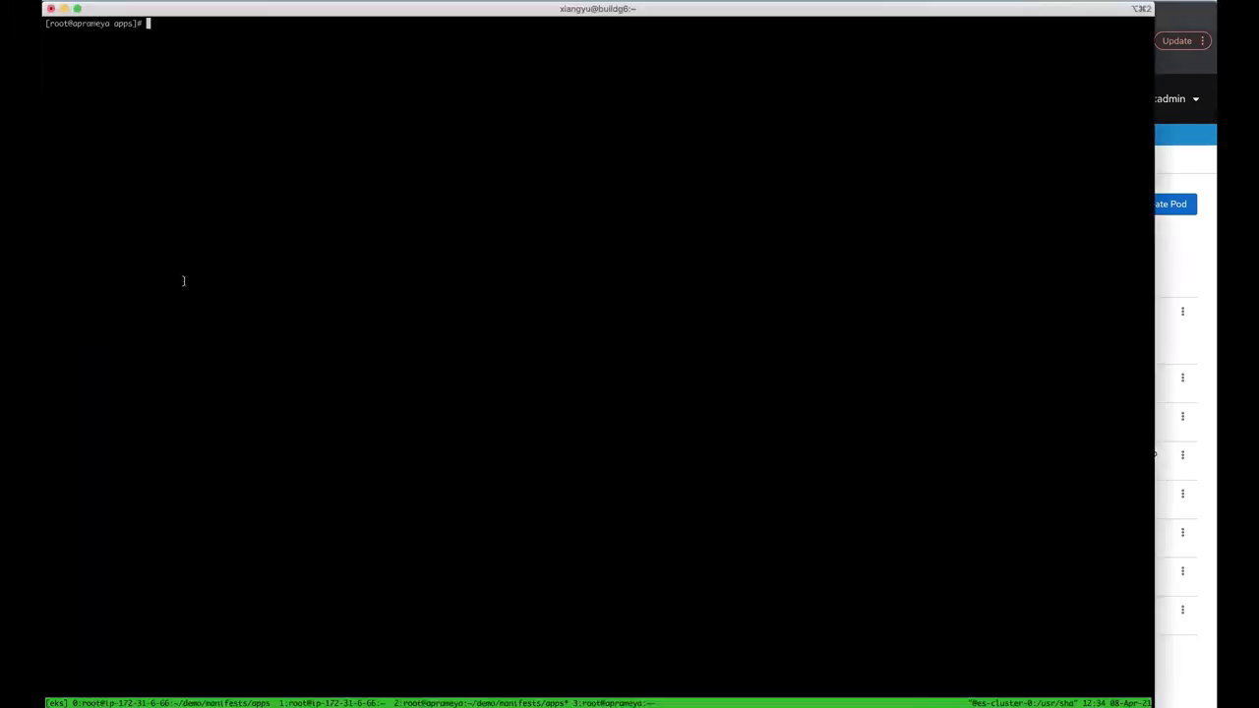
Step: List the cluster nodes and describe the sc-hedvig-nfs storage class
{"action": "type", "text": "oc g"}
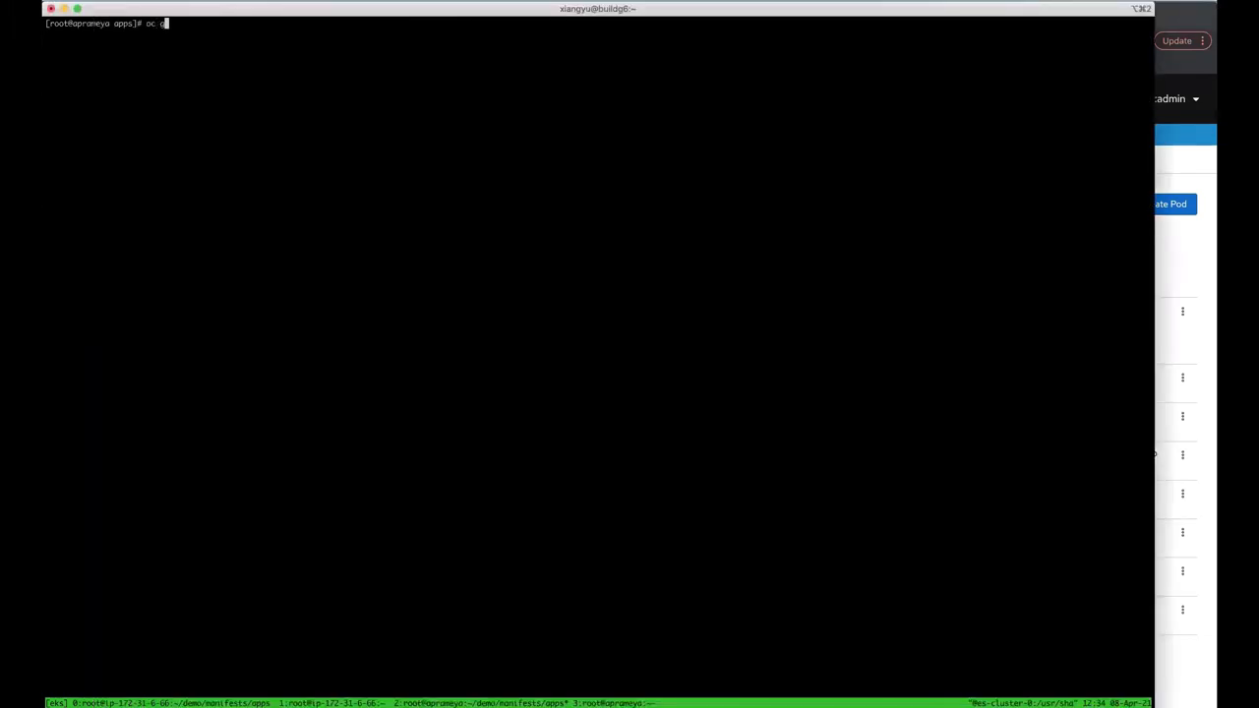
{"action": "type", "text": "get nodes"}
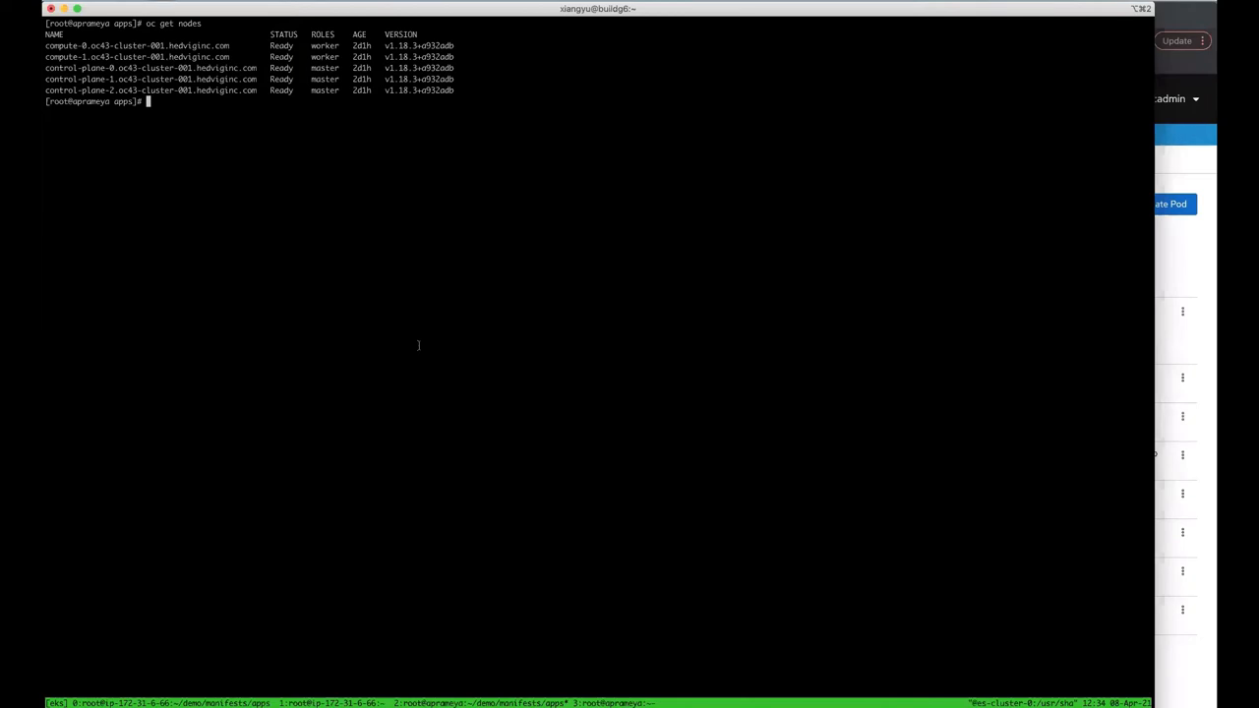
{"action": "type", "text": "oc describe sc sc-hedvig-nfs"}
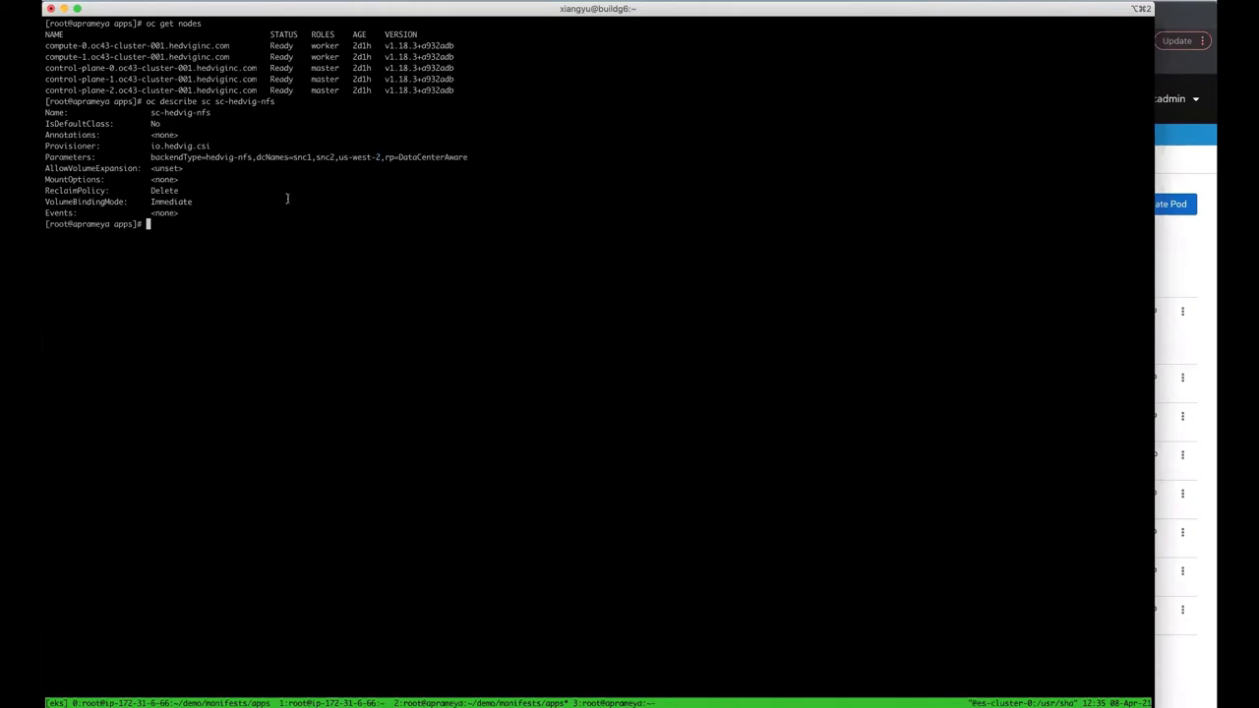
Step: Review the elastic-stateful.yaml manifest in vi
{"action": "type", "text": "v"}
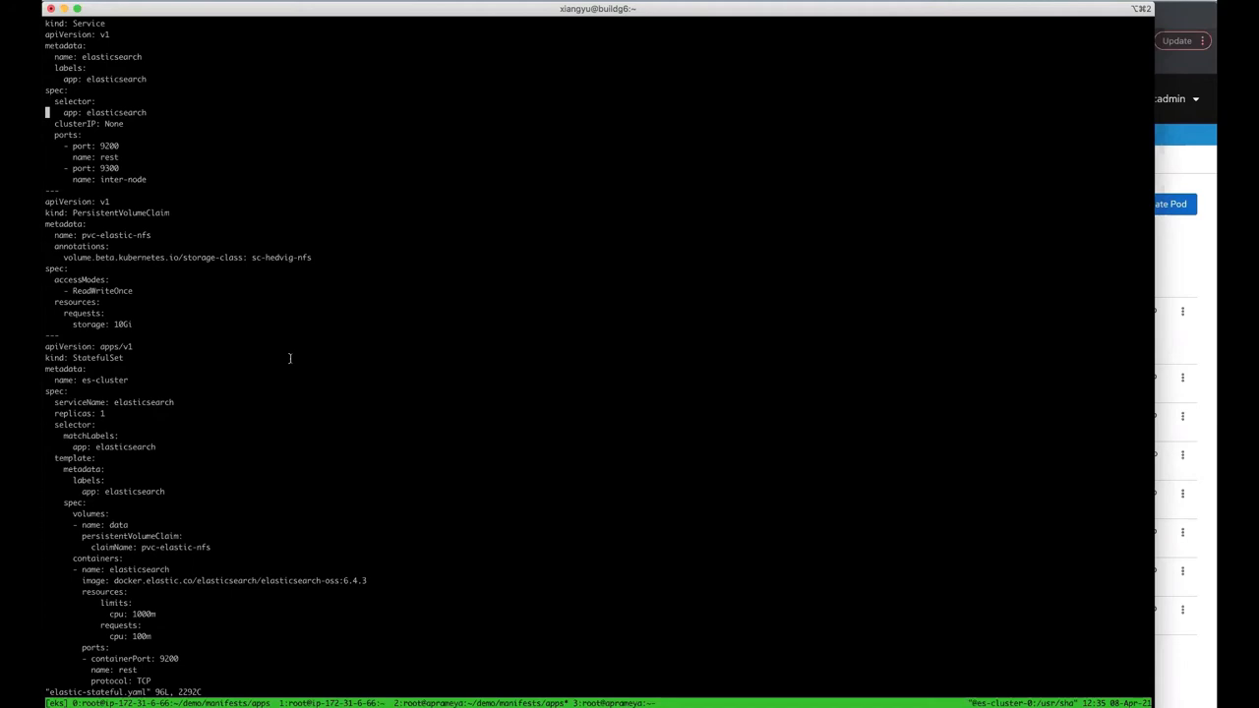
{"action": "scroll", "scroll_direction": "down", "scroll_amount": 3}
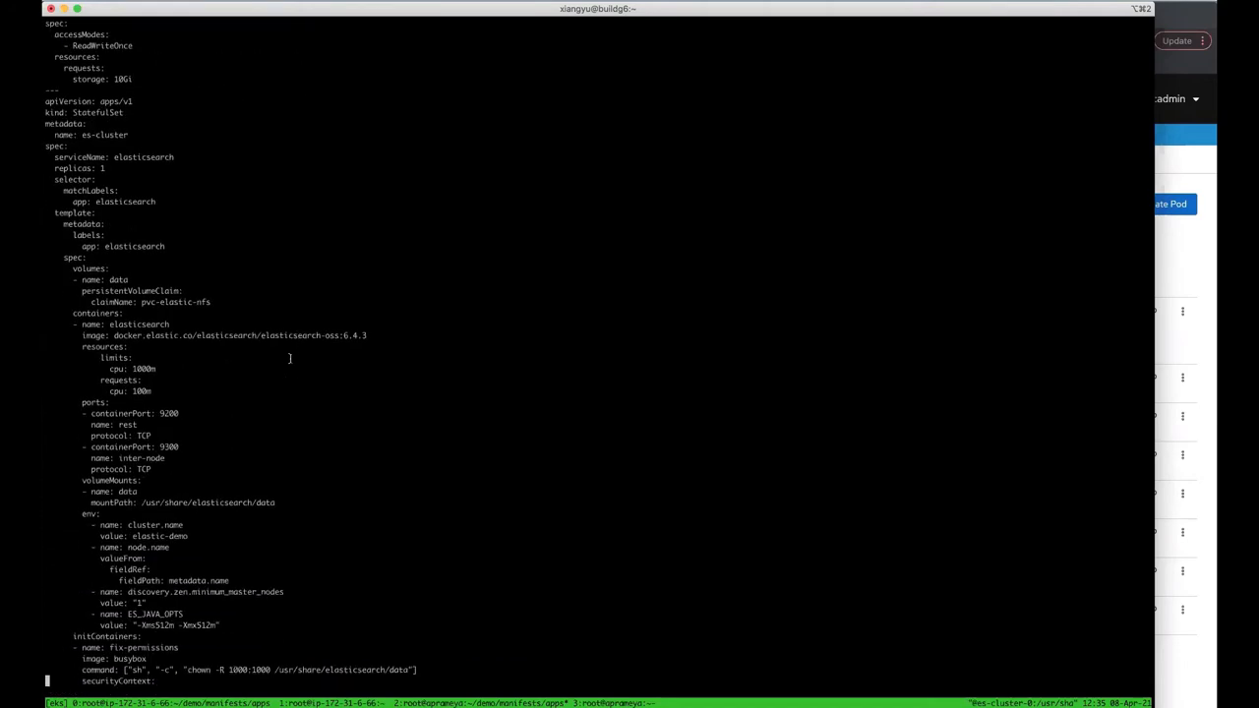
{"action": "scroll", "scroll_direction": "down", "scroll_amount": 3}
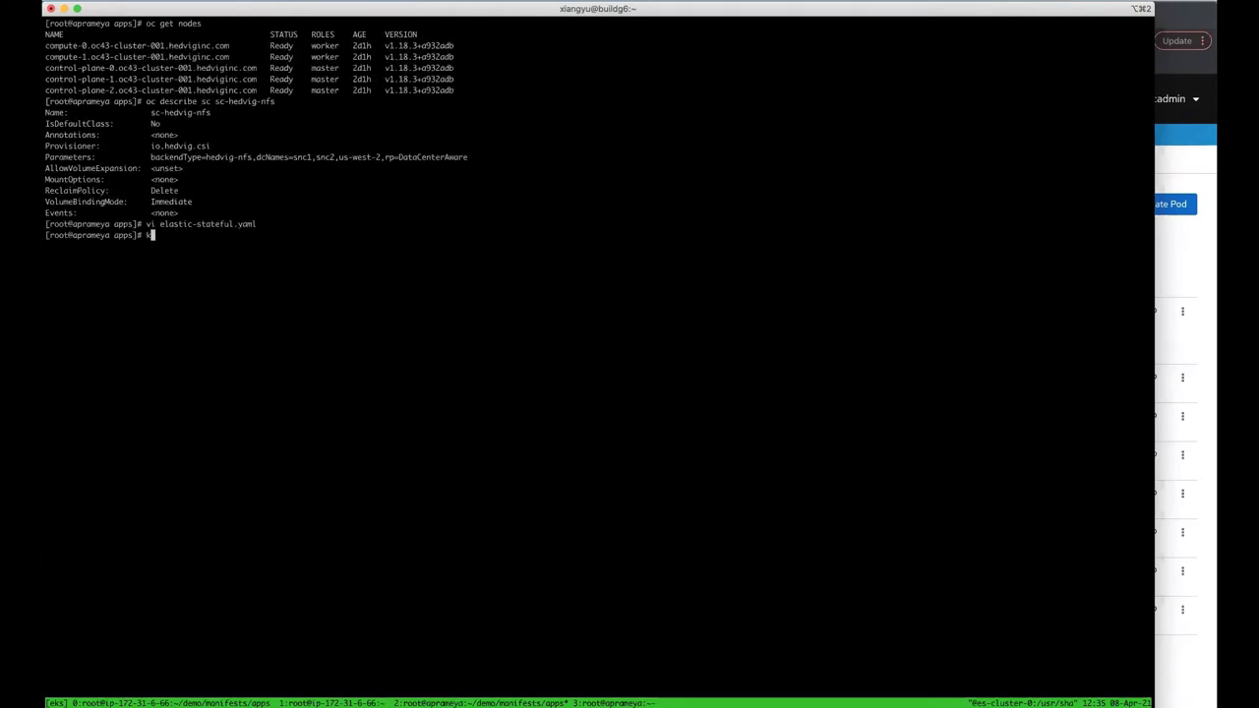
Step: Create the Elasticsearch StatefulSet, port-forward es-cluster-0 on 9200 and curl it
{"action": "type", "text": "kubectl create -f"}
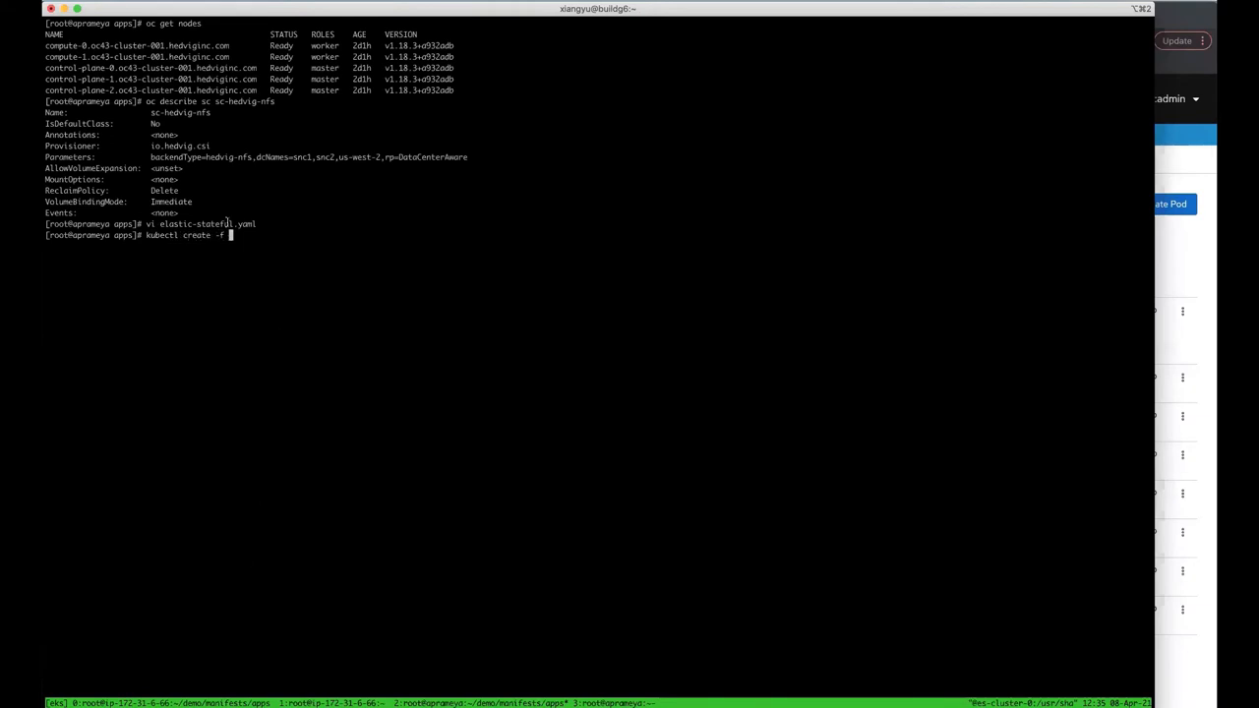
{"action": "type", "text": "elastic-stateful.yaml"}
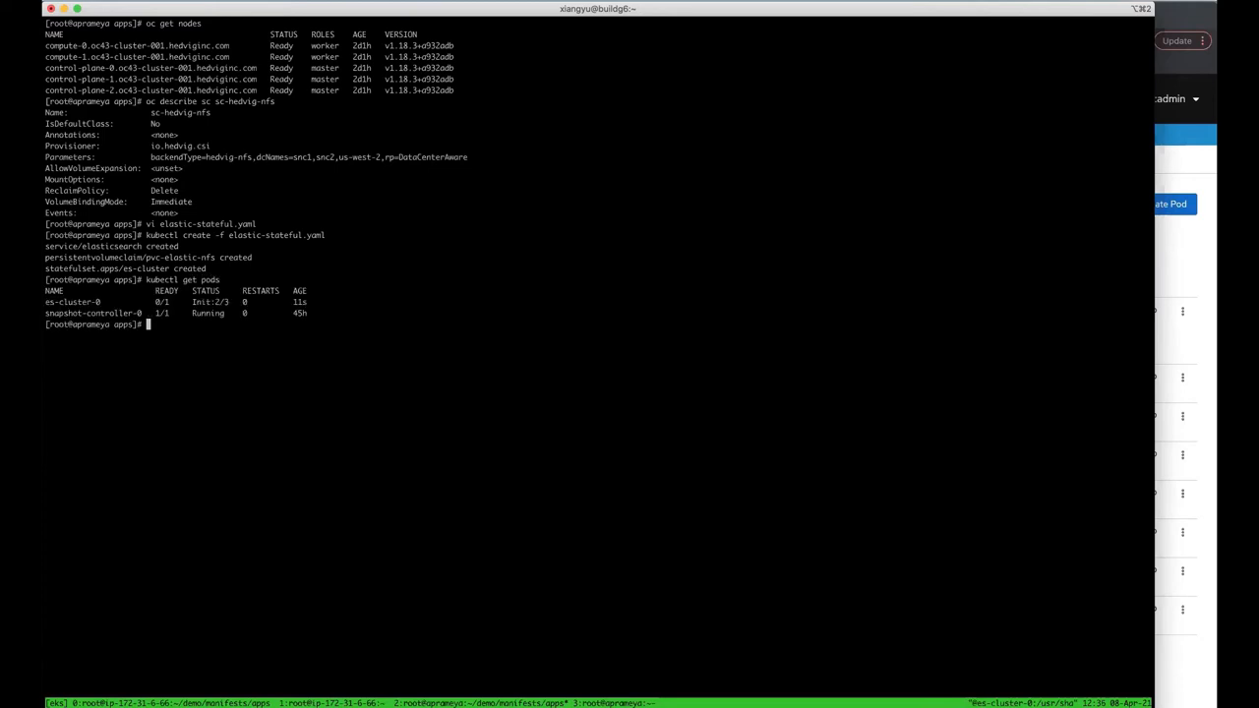
{"action": "type", "text": "kubectl get pods"}
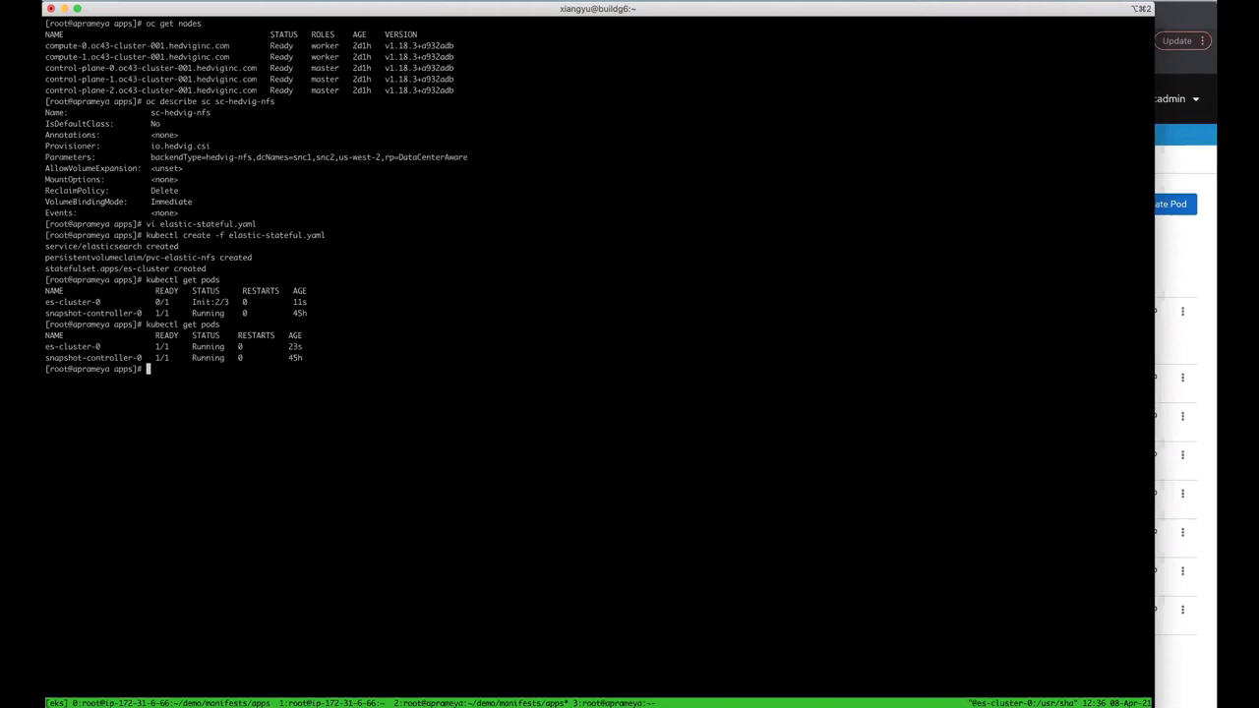
{"action": "type", "text": "oc port-forward es-cluster-0 9200:9200"}
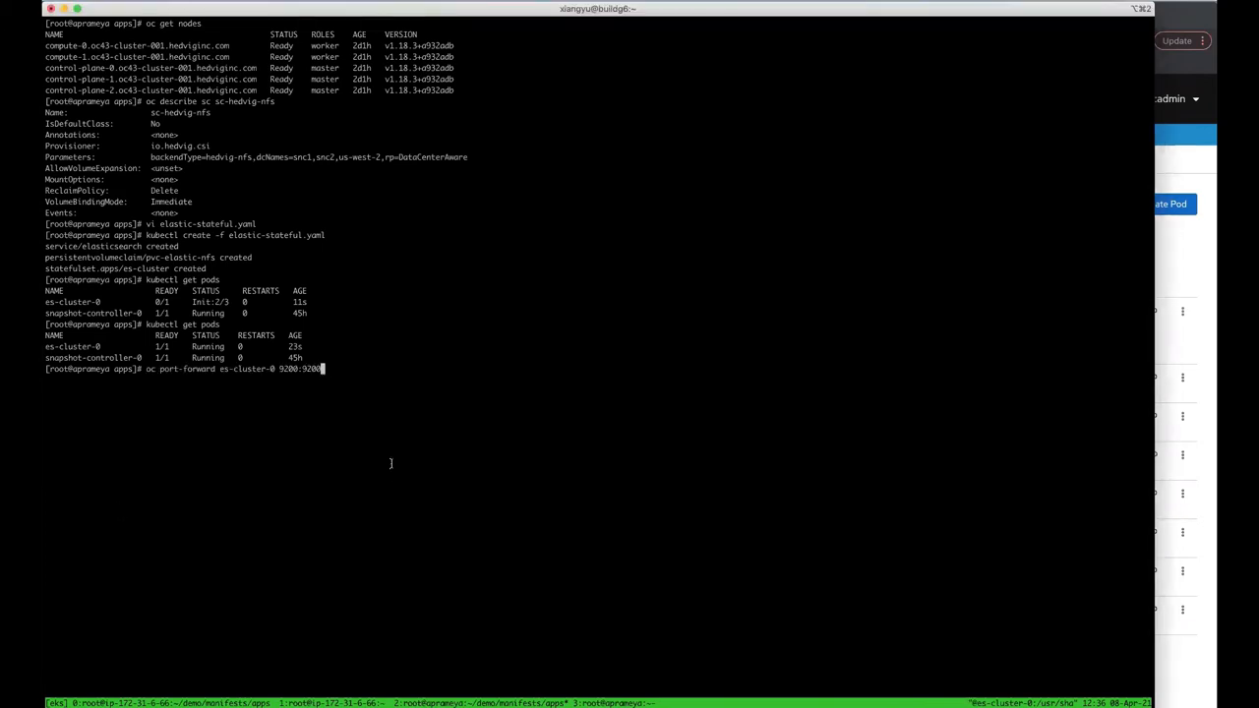
{"action": "key", "text": "Return"}
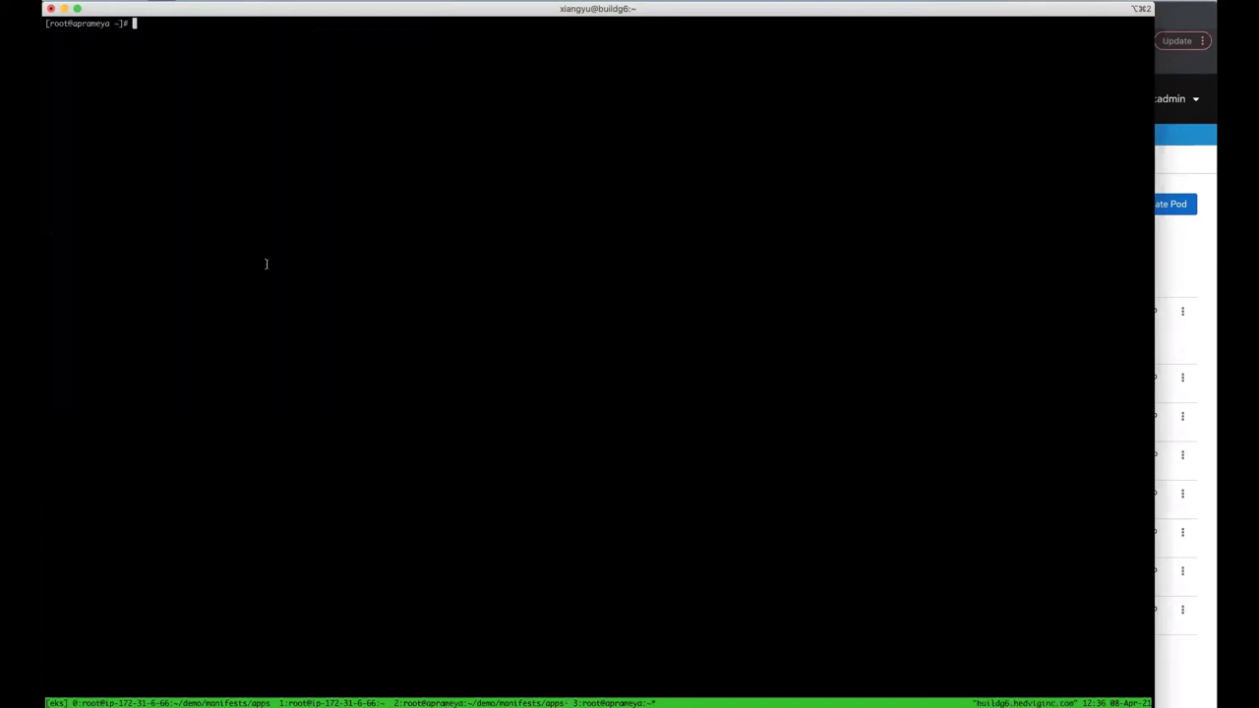
{"action": "type", "text": "curl localhost:9200"}
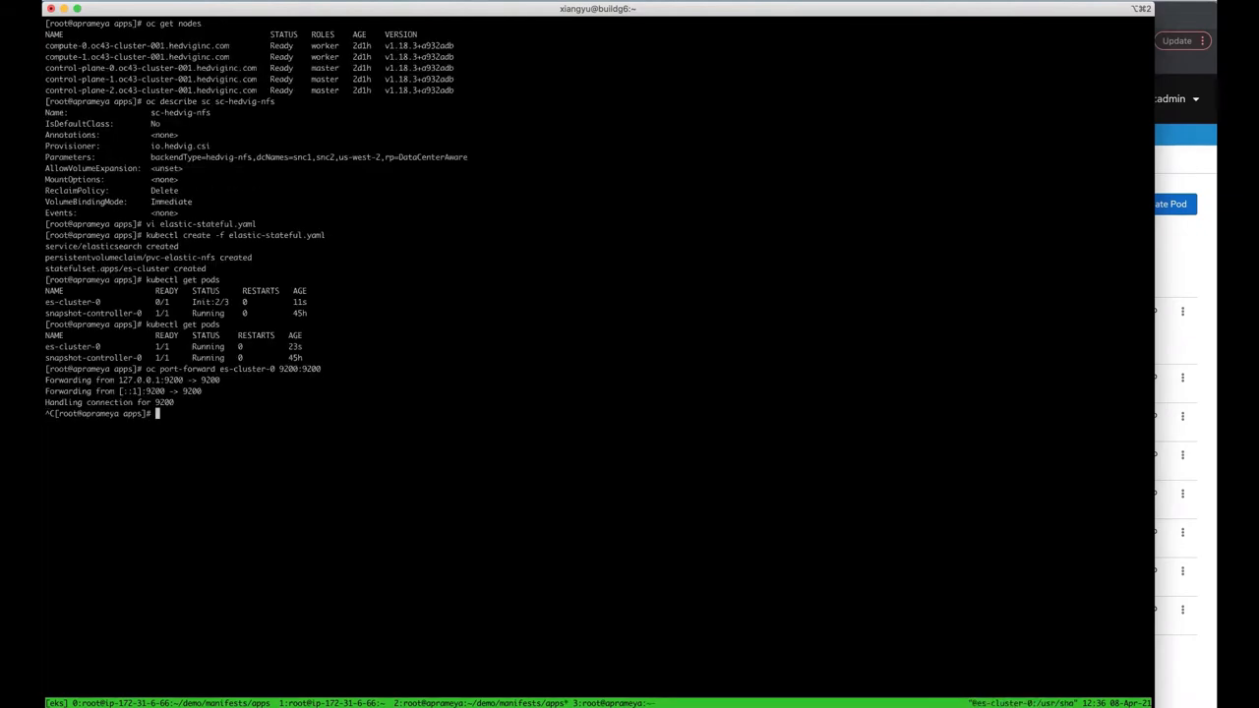
Step: Shell into es-cluster-0 and list its mounted filesystems with df -kh, then exit
{"action": "type", "text": "oc exec -it es-cluster-0 bash"}
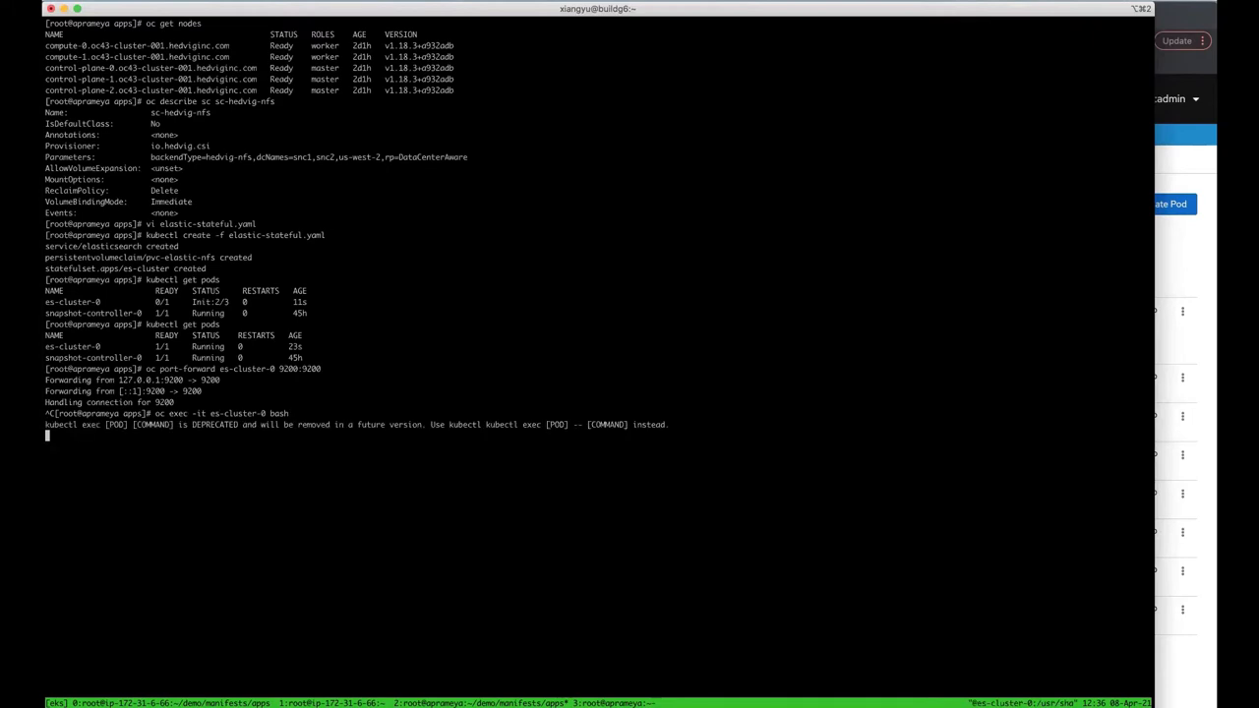
{"action": "type", "text": "df -kh"}
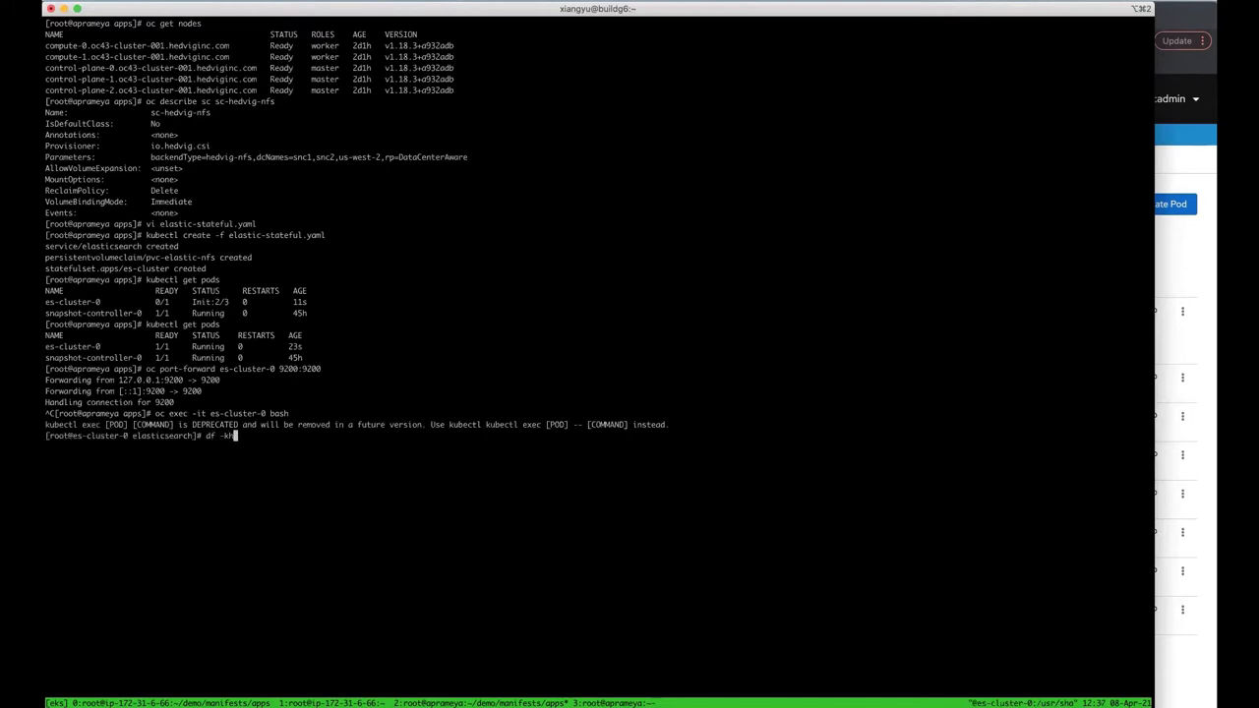
{"action": "key", "text": "Return"}
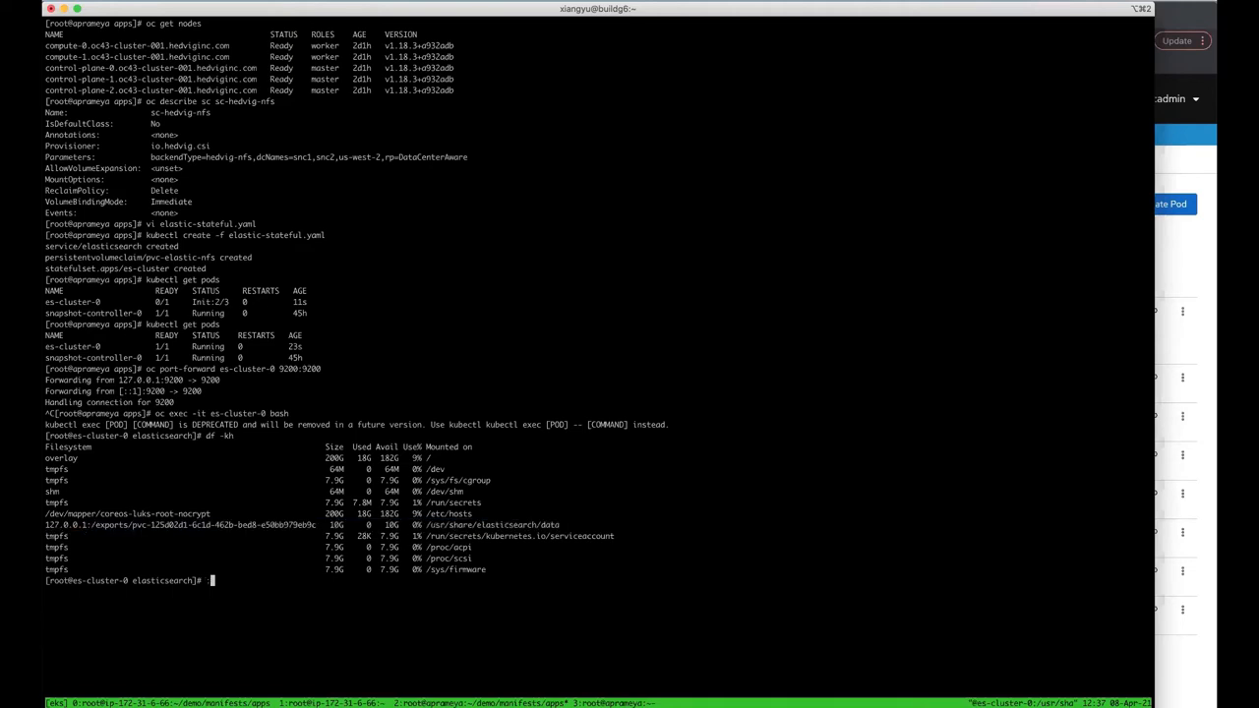
{"action": "type", "text": "exit"}
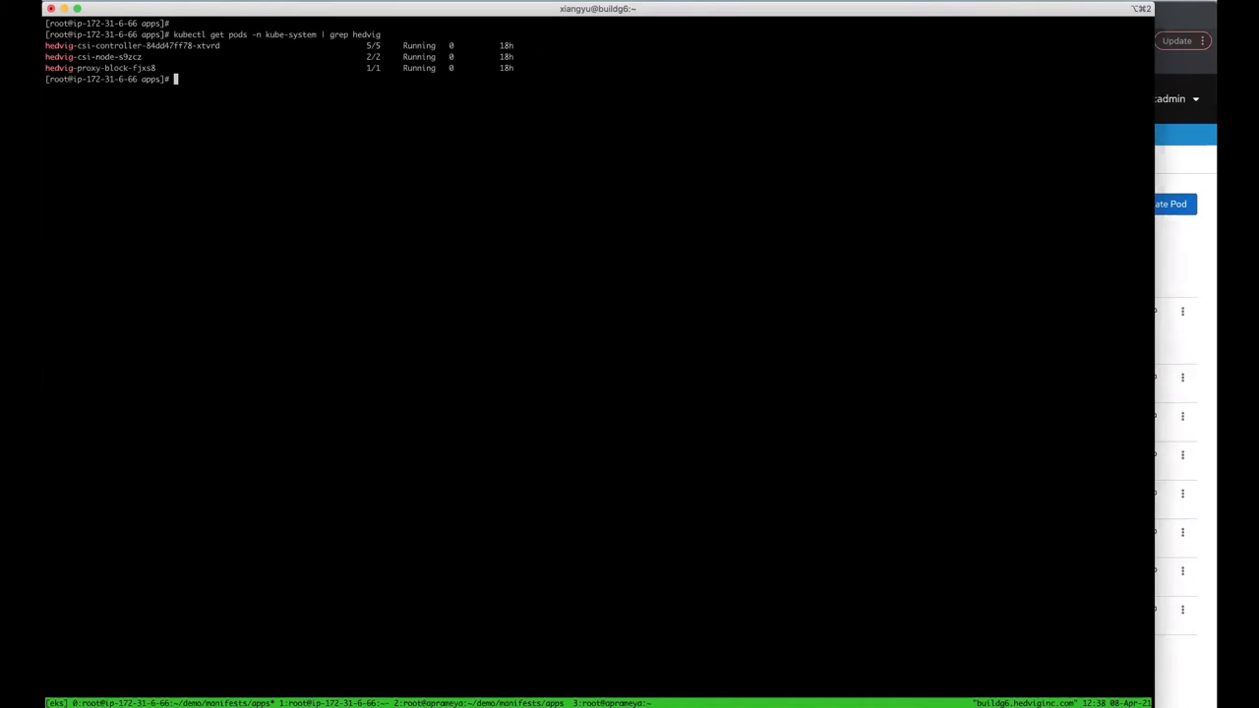
Step: Describe the sc-hedvig-block storage class and create postgres-block-deployment.yaml
{"action": "type", "text": "kubectl describe sc sc-hedvig-block"}
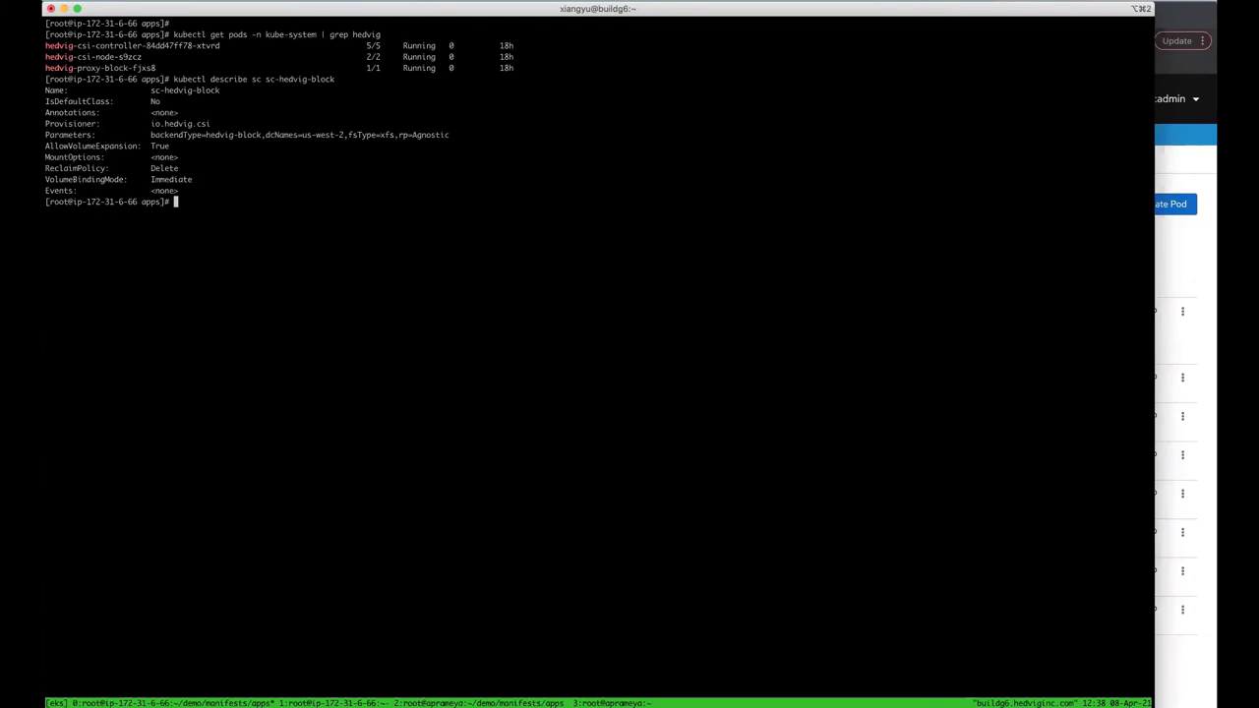
{"action": "mouse_move", "coordinate": [403, 102]}
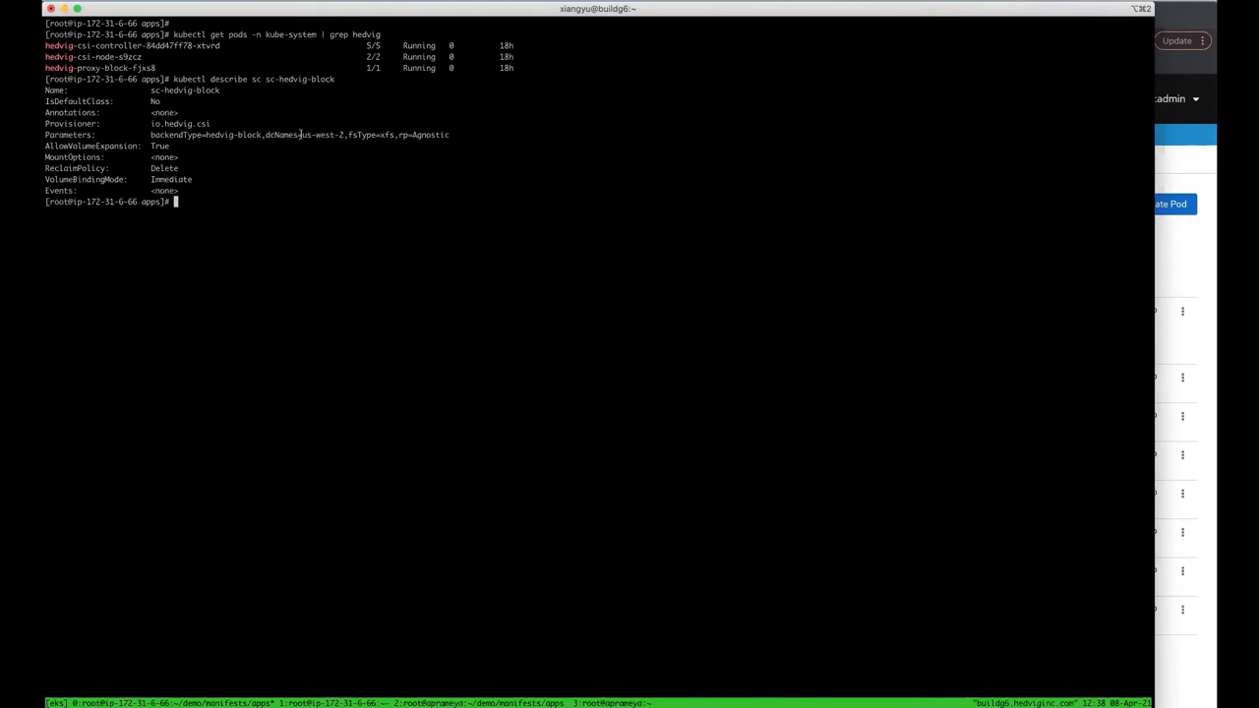
{"action": "double_click", "coordinate": [322, 133]}
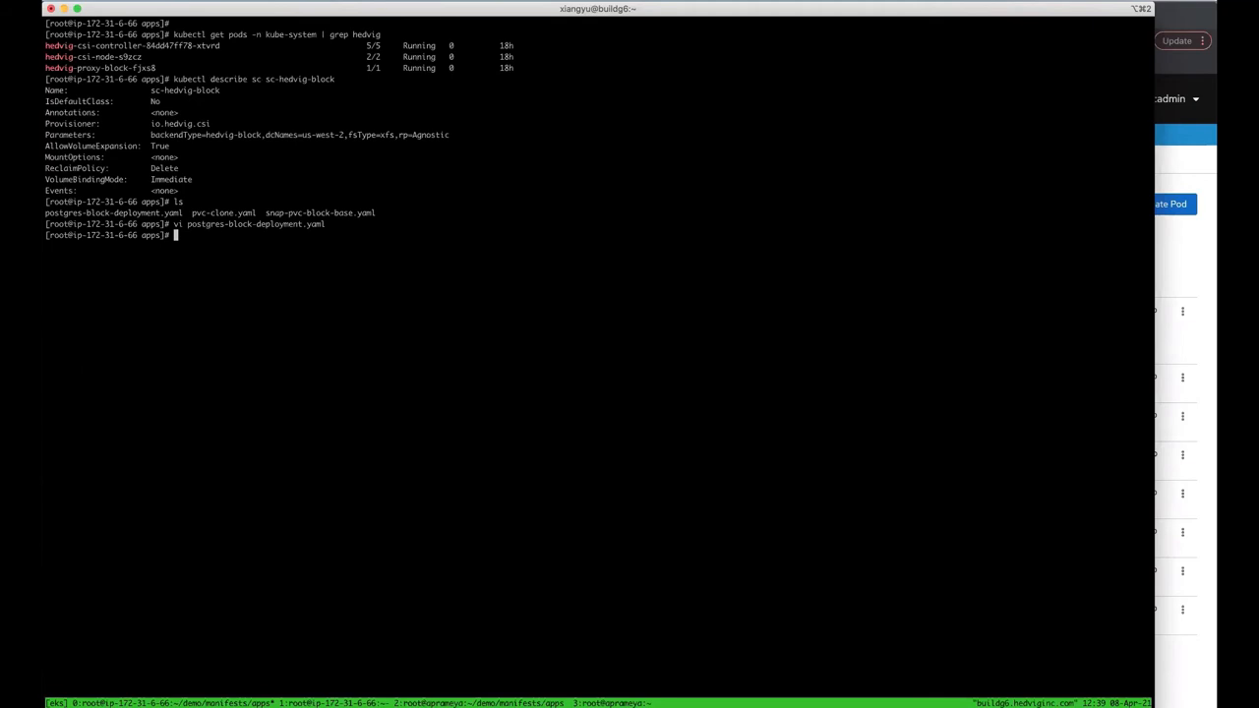
{"action": "type", "text": "kubectl create -f postgres-block-deployment.yaml"}
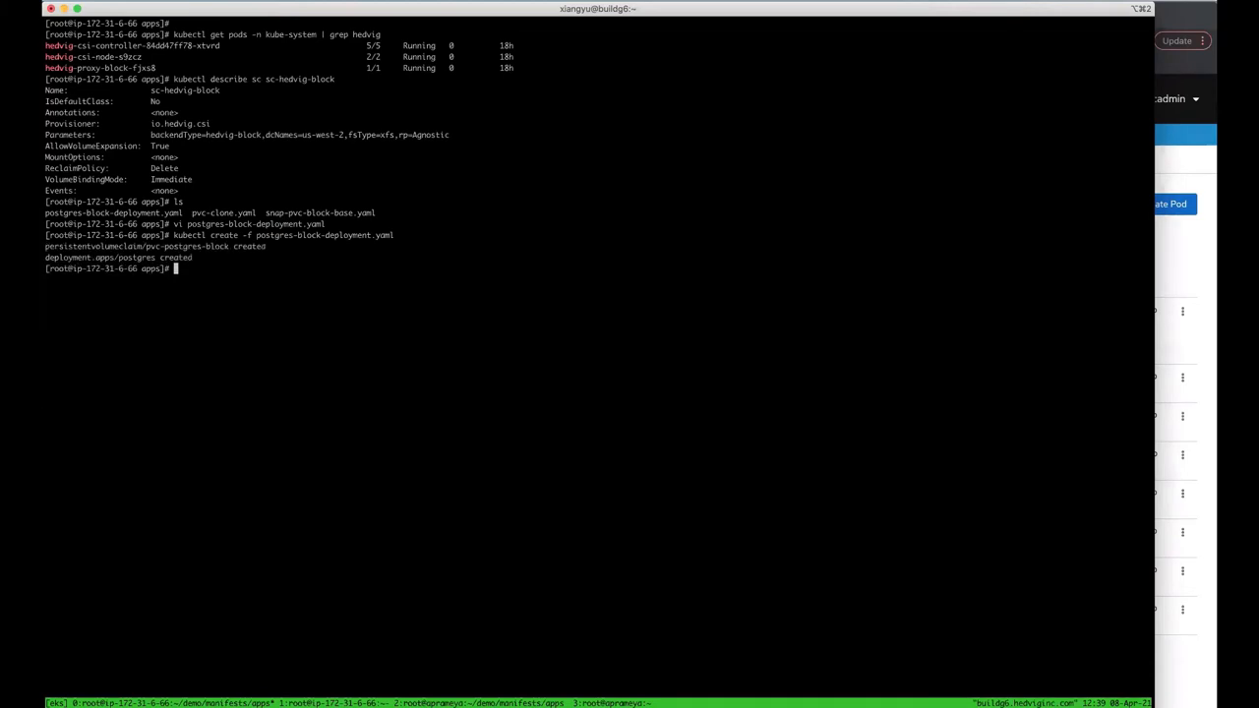
{"action": "type", "text": "kubectl"}
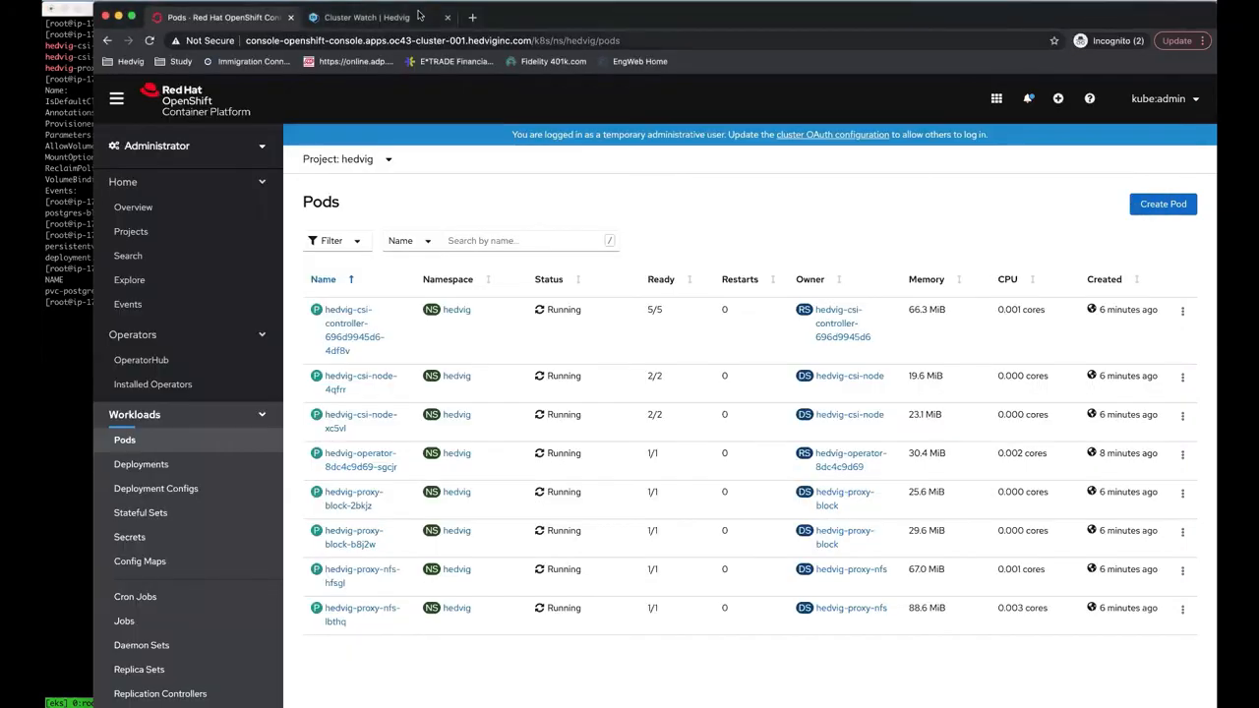
Step: View the block virtual disk's details and storage containers, then return to the disk list
{"action": "left_click", "coordinate": [366, 16]}
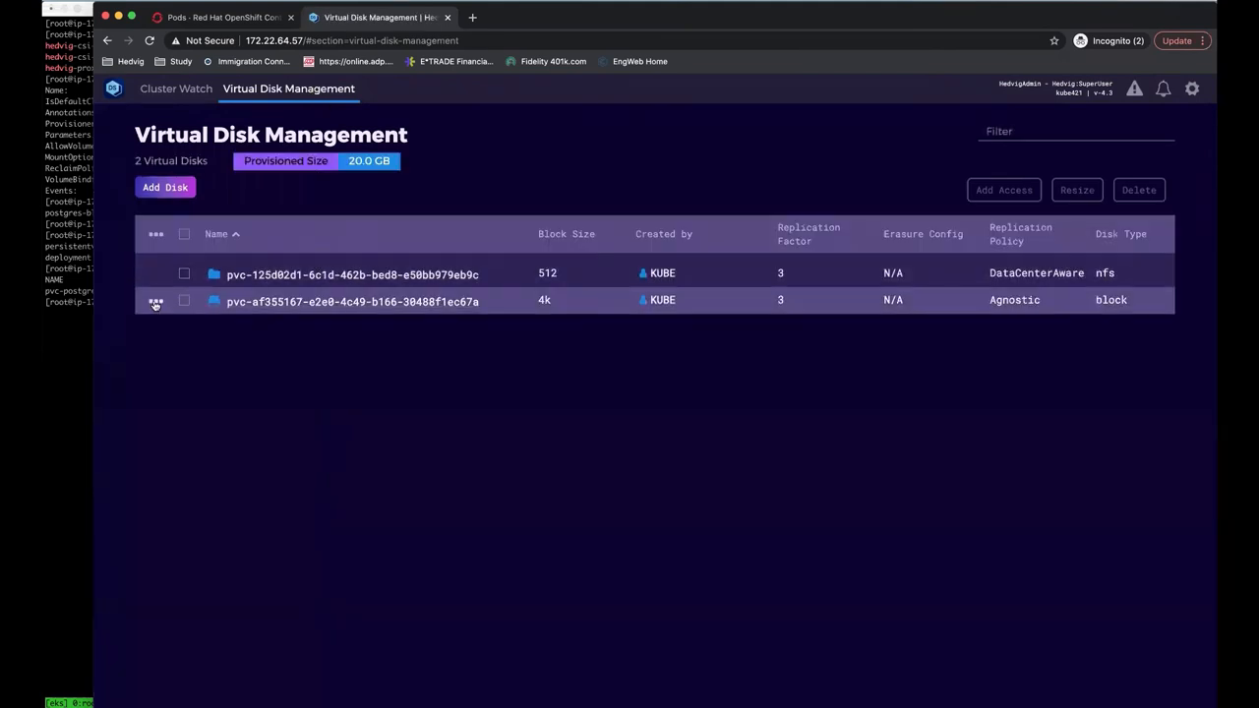
{"action": "left_click", "coordinate": [153, 303]}
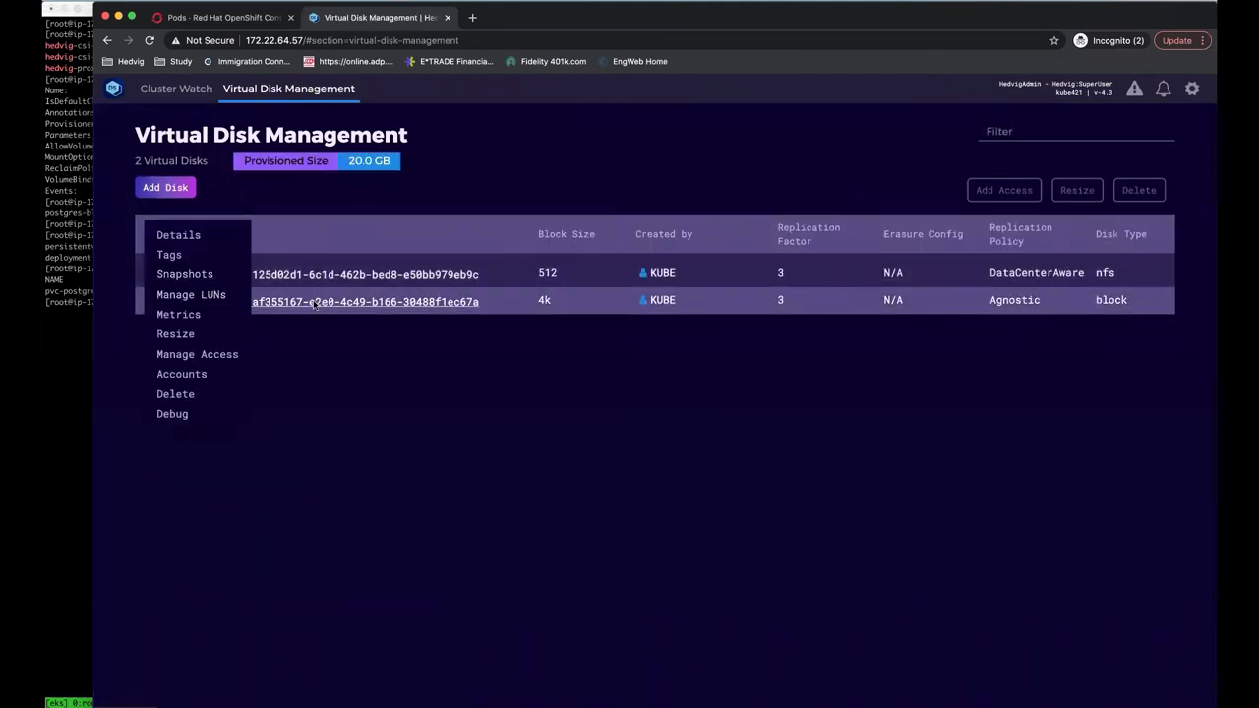
{"action": "left_click", "coordinate": [177, 235]}
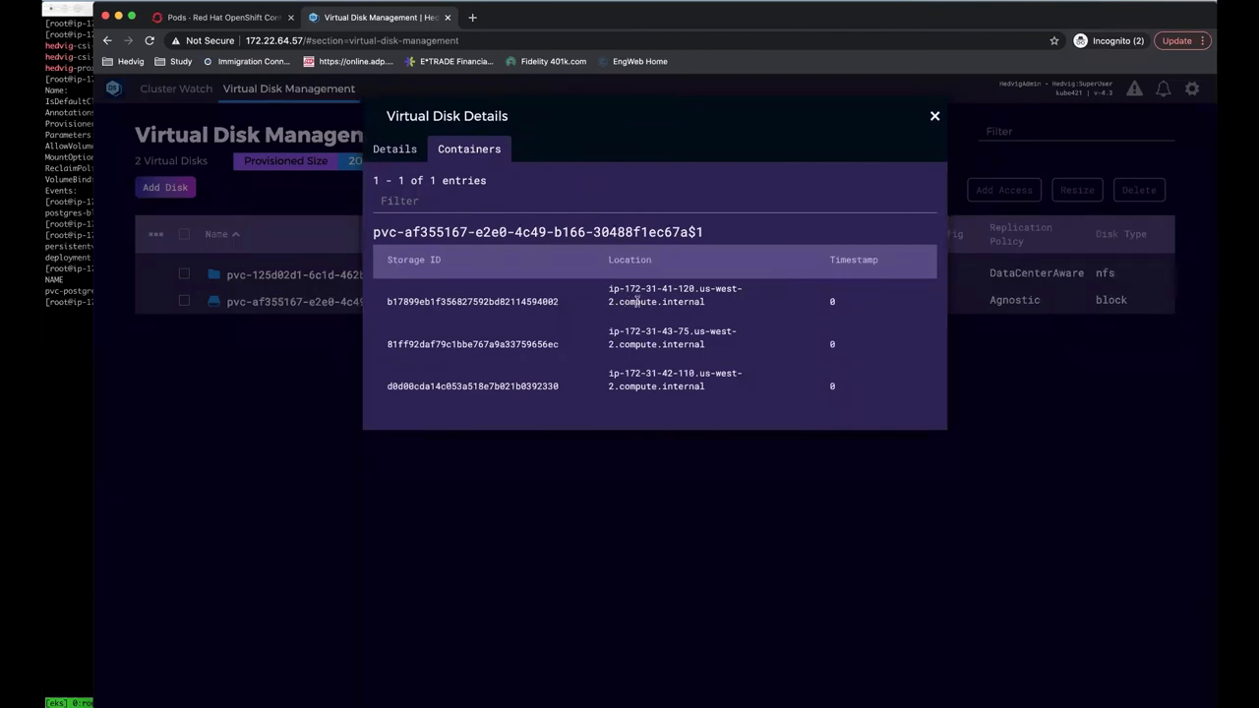
{"action": "mouse_move", "coordinate": [594, 303]}
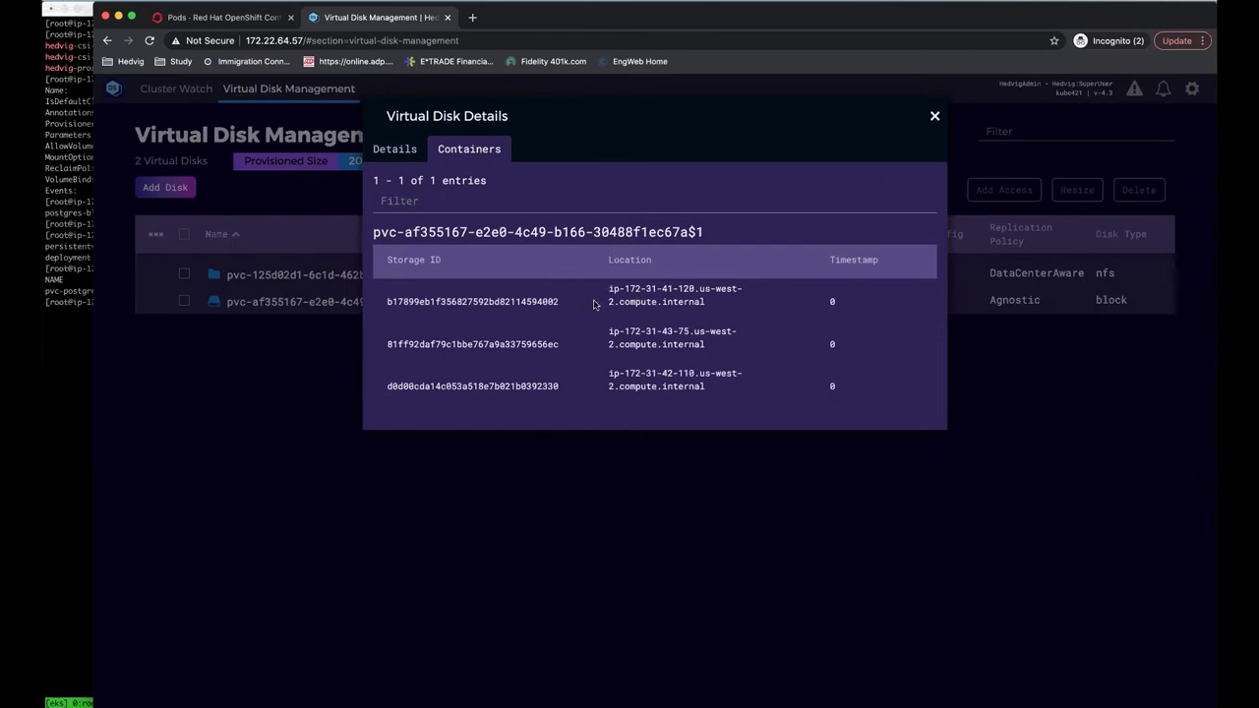
{"action": "left_click", "coordinate": [935, 116]}
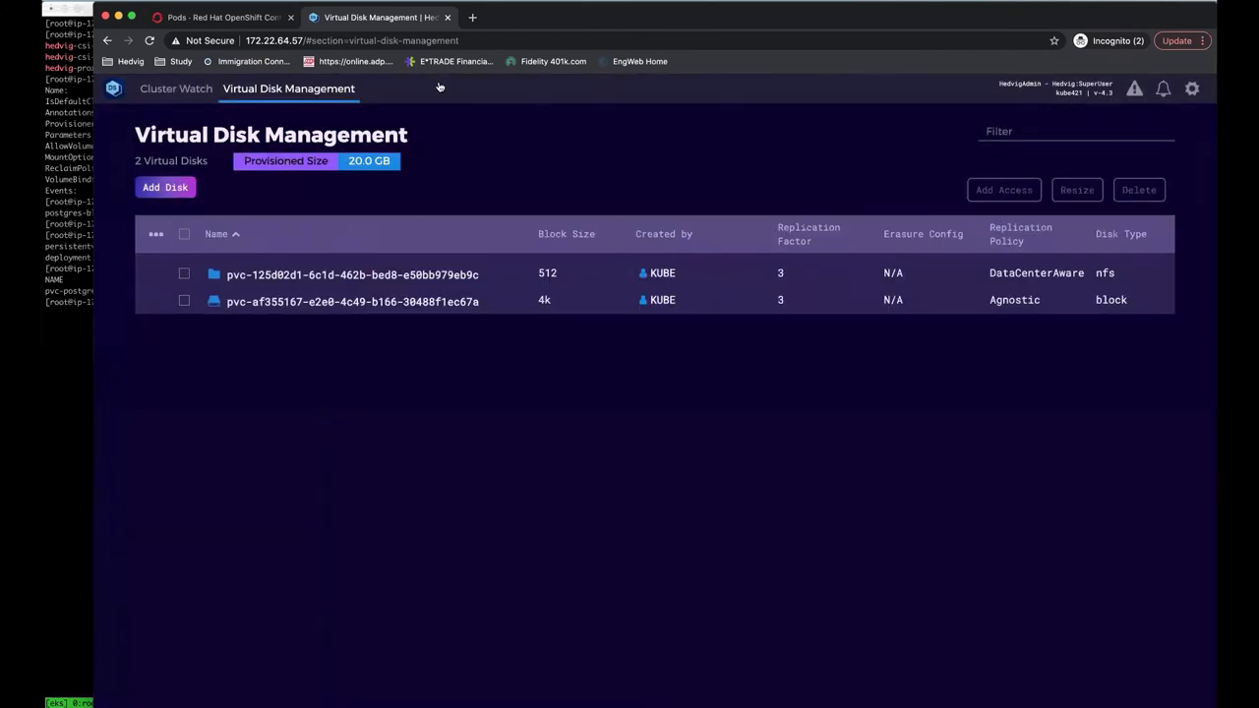
{"action": "left_click", "coordinate": [175, 88]}
{"action": "type", "text": "kubec"}
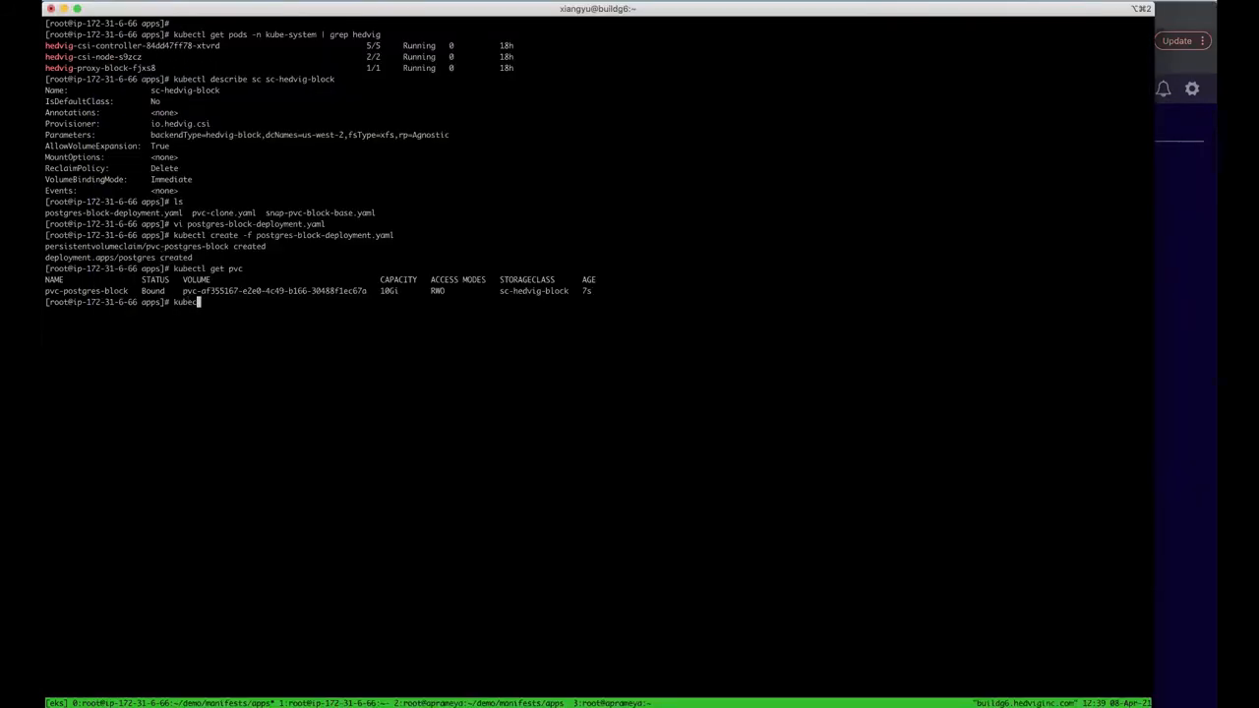
Step: List the PVCs and pods with wide output to confirm the postgres pod is Running
{"action": "type", "text": "get pods -o"}
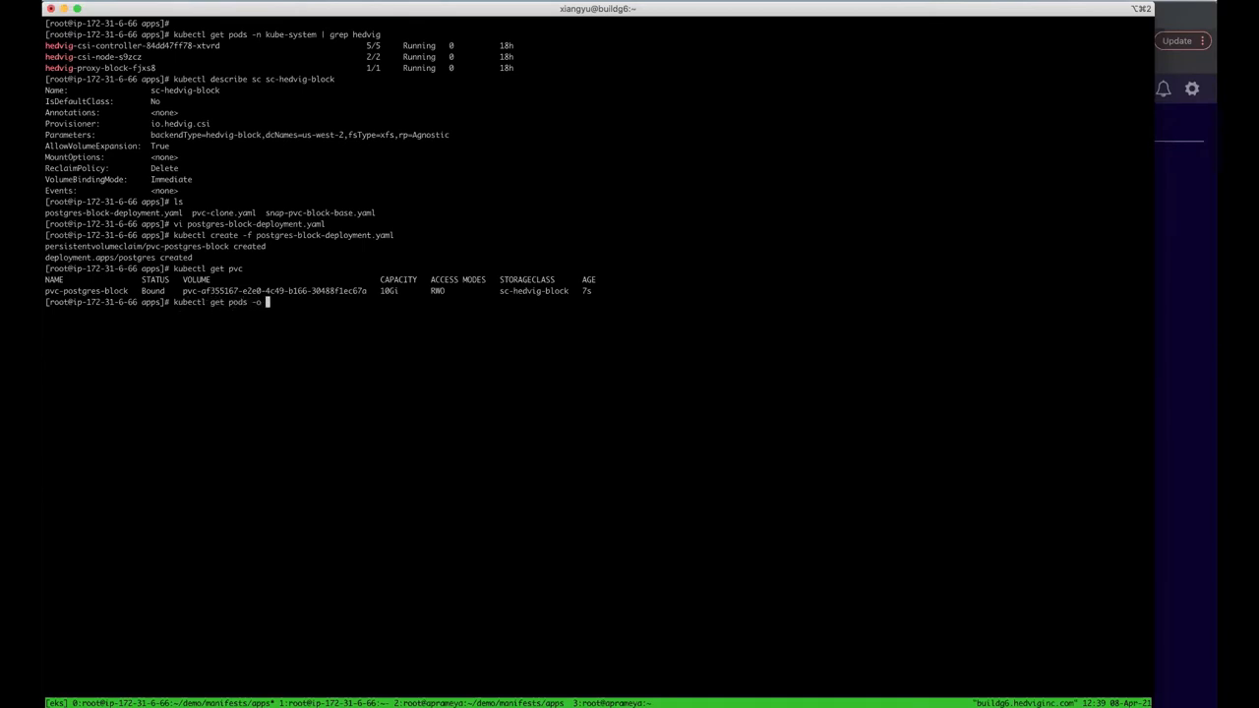
{"action": "type", "text": "wide"}
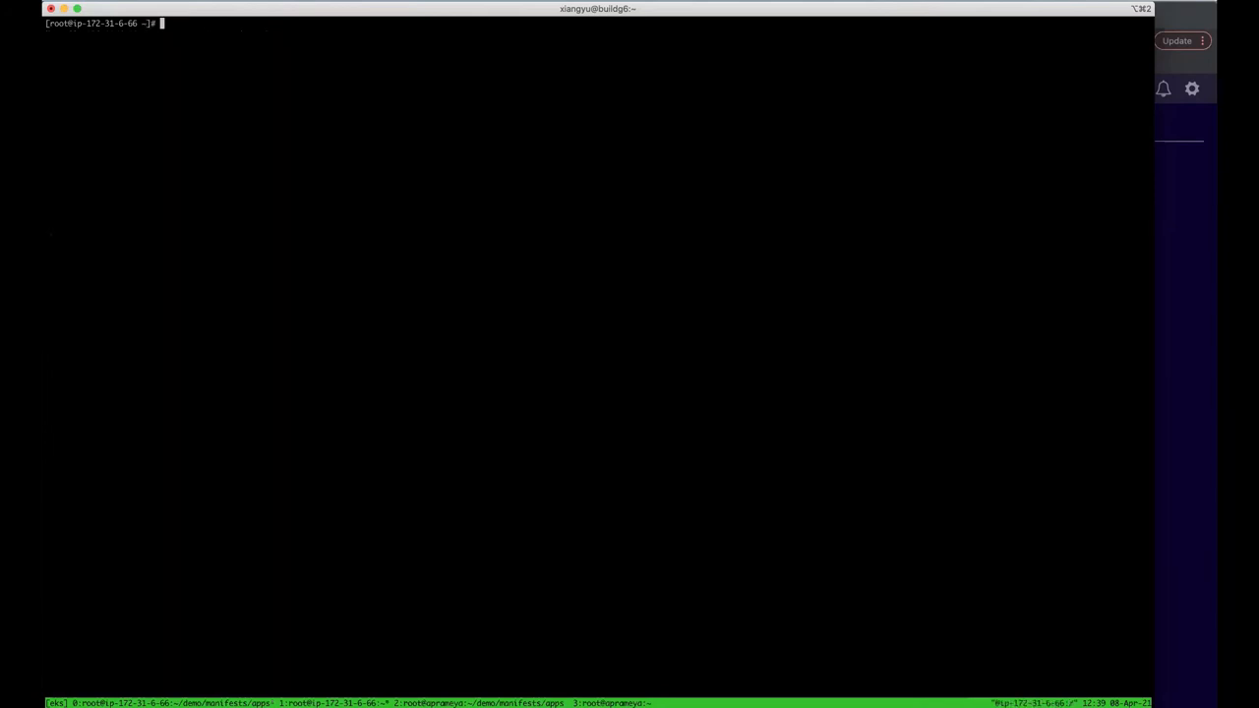
{"action": "type", "text": "kubectl"}
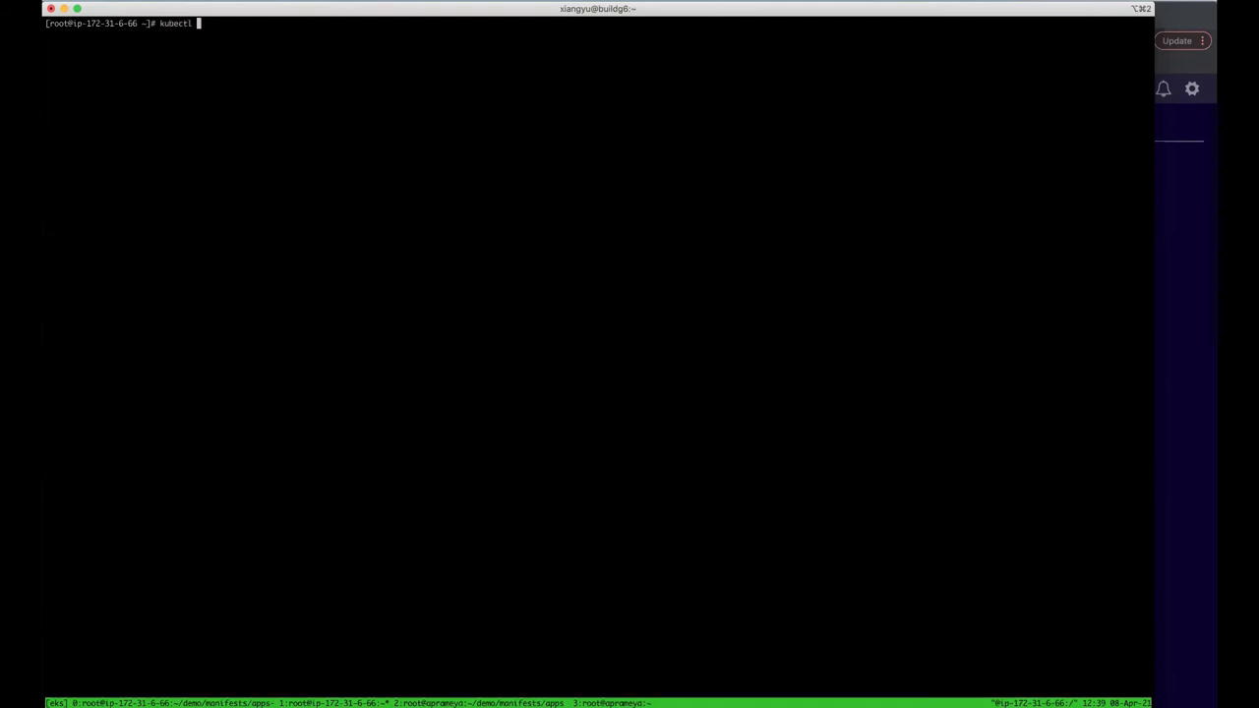
Step: Exec into pod postgres-54bb75d87f-h582x and list its mounted disks with df -kh
{"action": "type", "text": "exec -it postgres-54bb75d87f-h582x bash"}
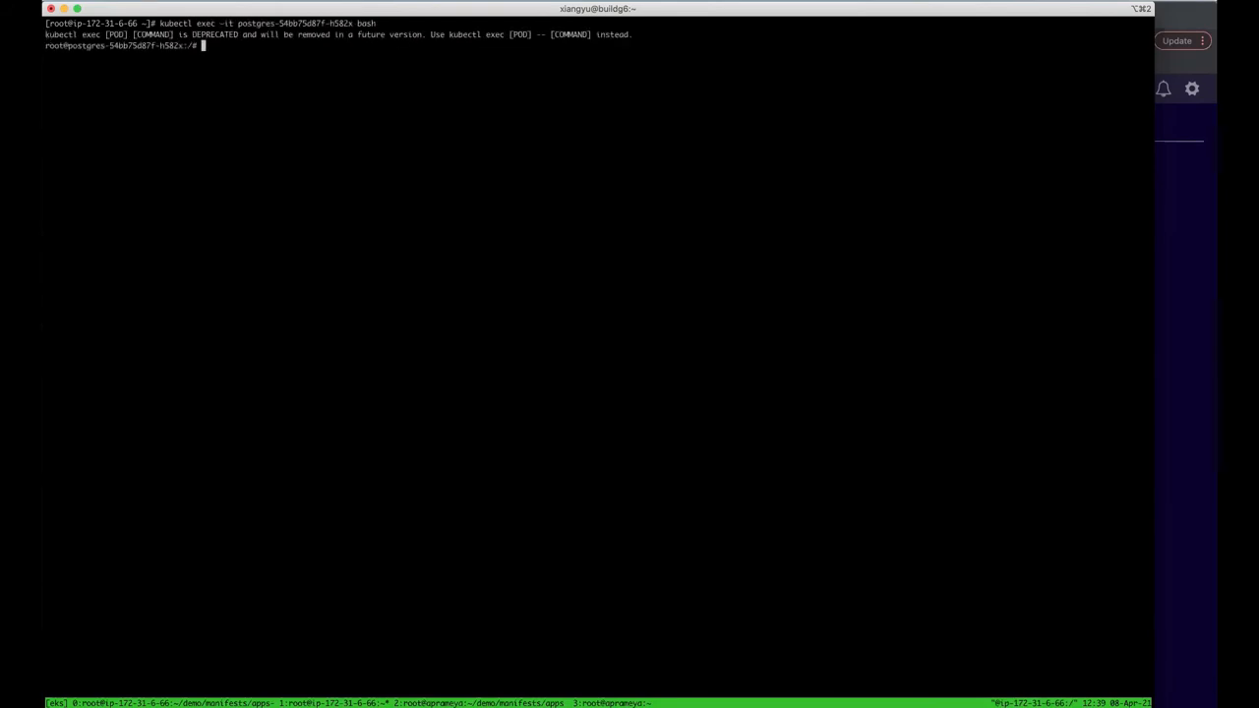
{"action": "type", "text": "df -kh"}
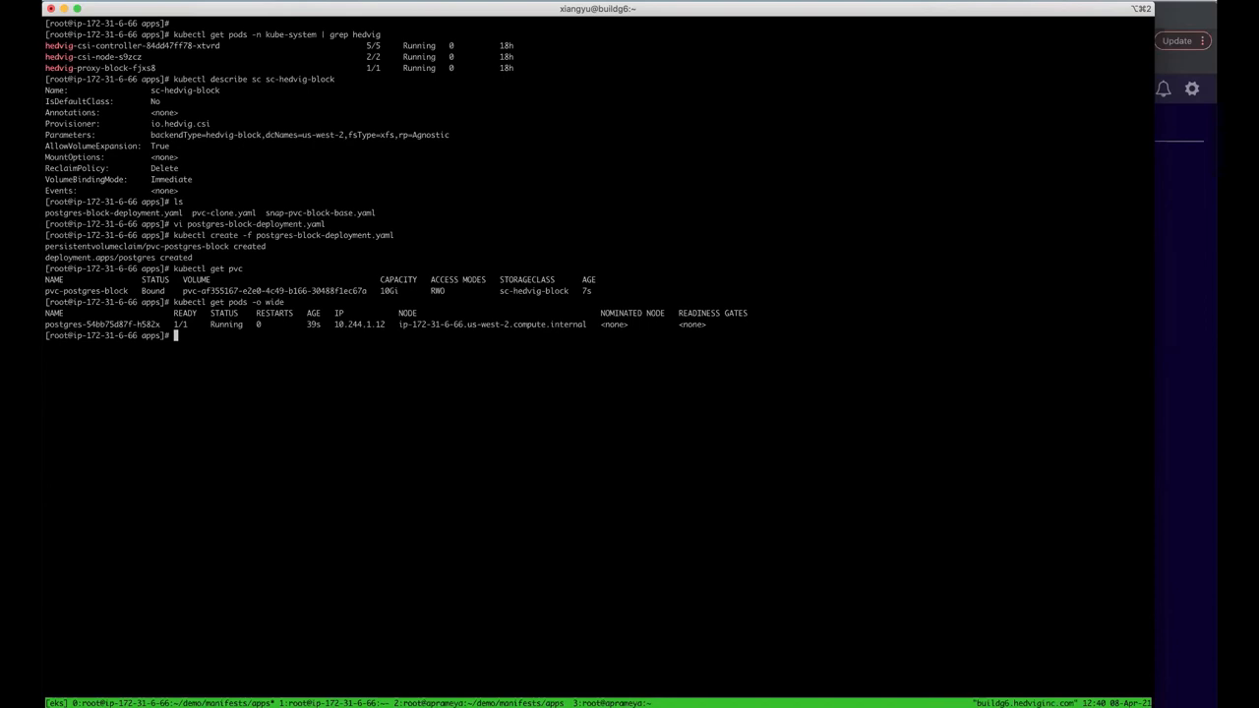
{"action": "type", "text": "kubectl"}
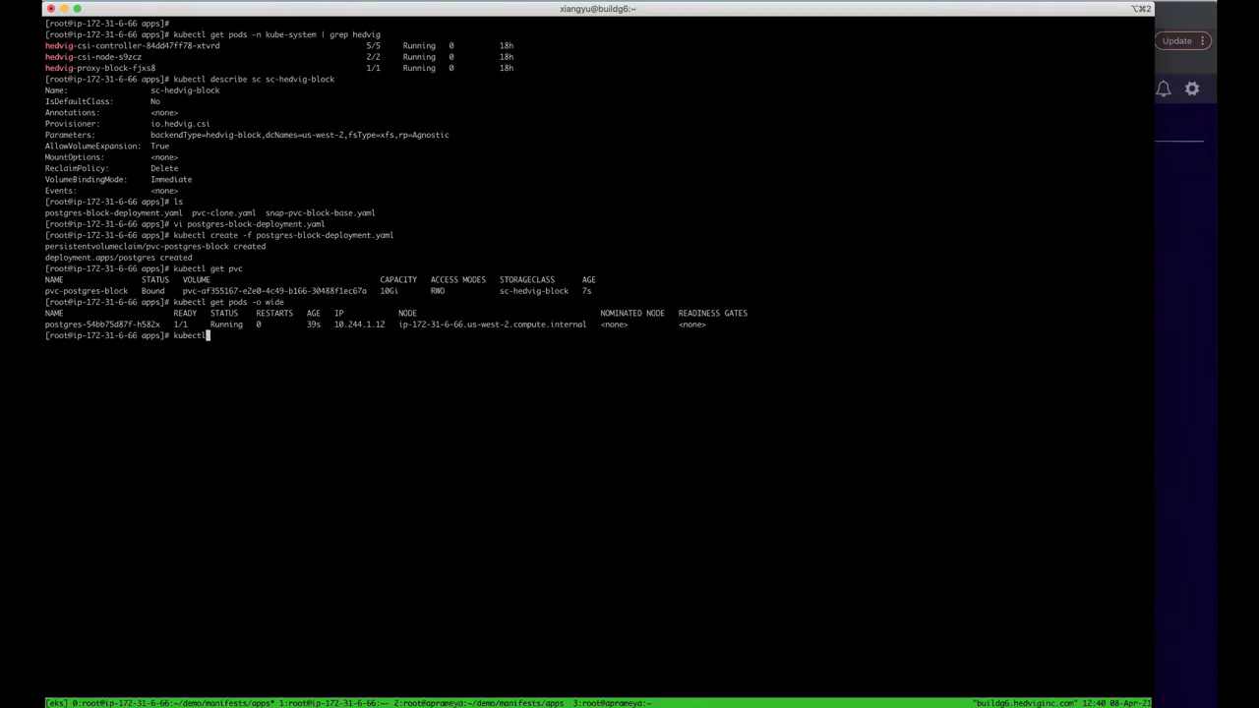
Step: Edit pvc-postgres-block to request more storage, save, and list the persistent volumes
{"action": "type", "text": "edi"}
{"action": "type", "text": "/10"}
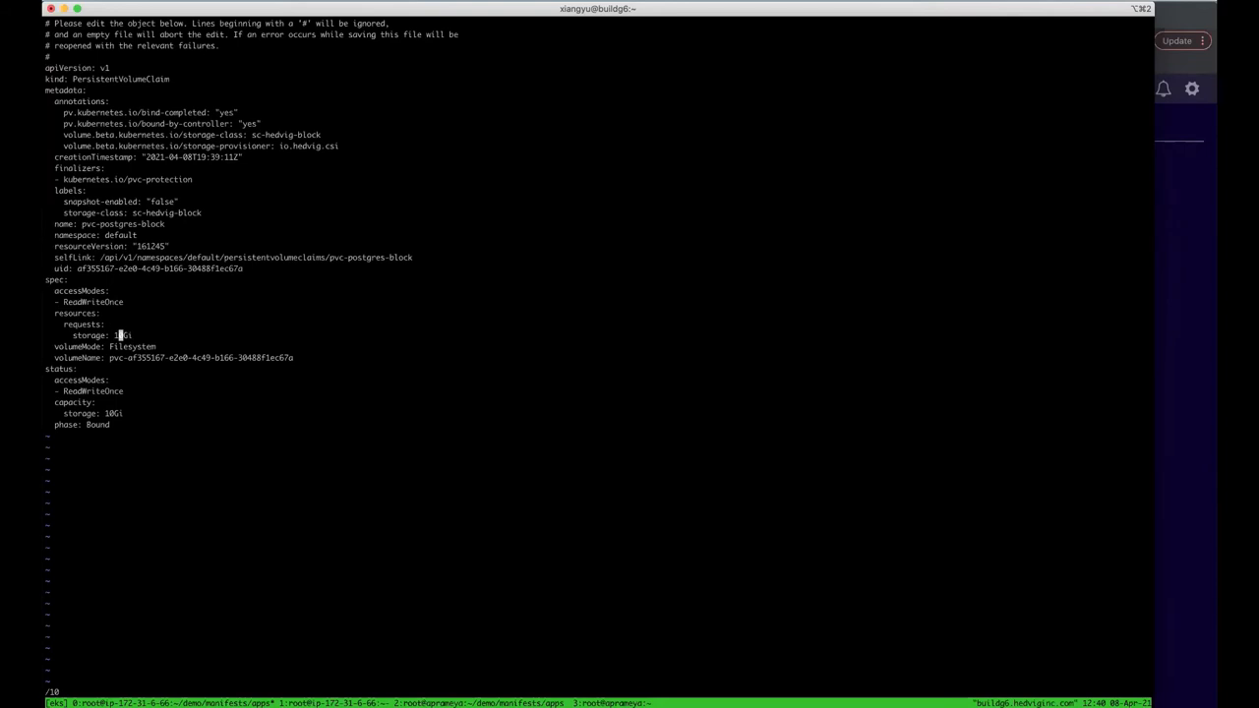
{"action": "key", "text": "i"}
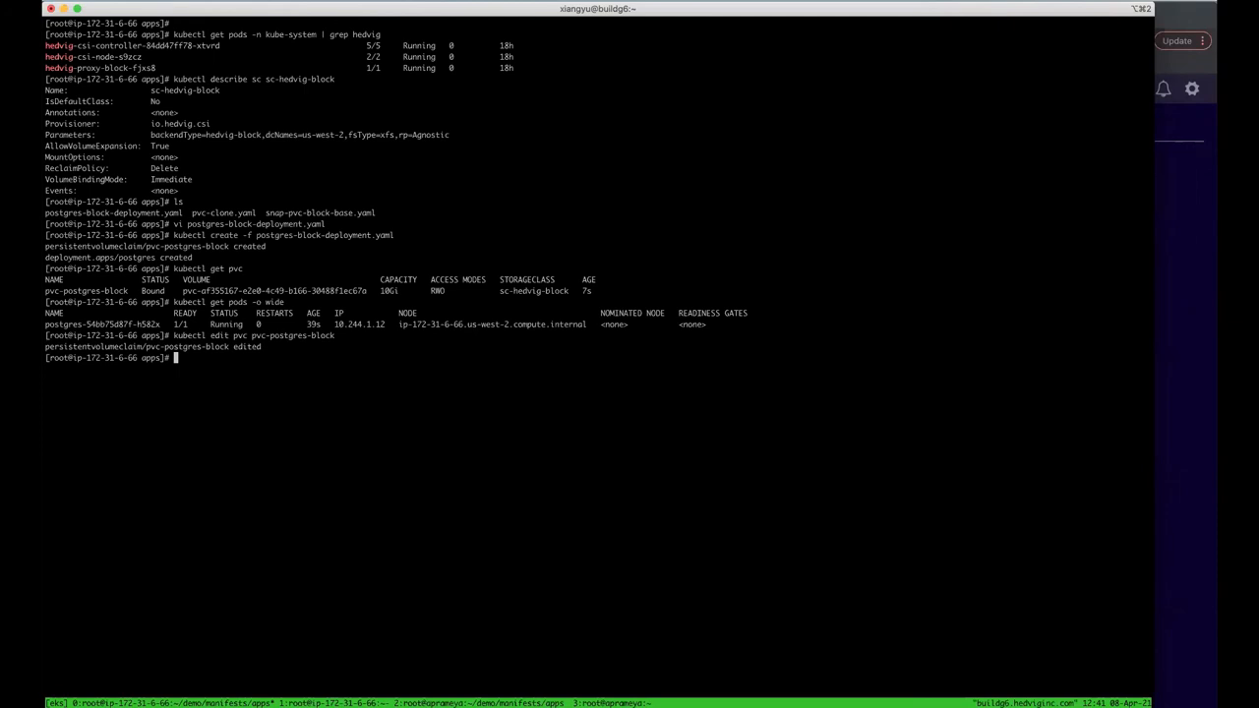
{"action": "type", "text": "kubectl get pv"}
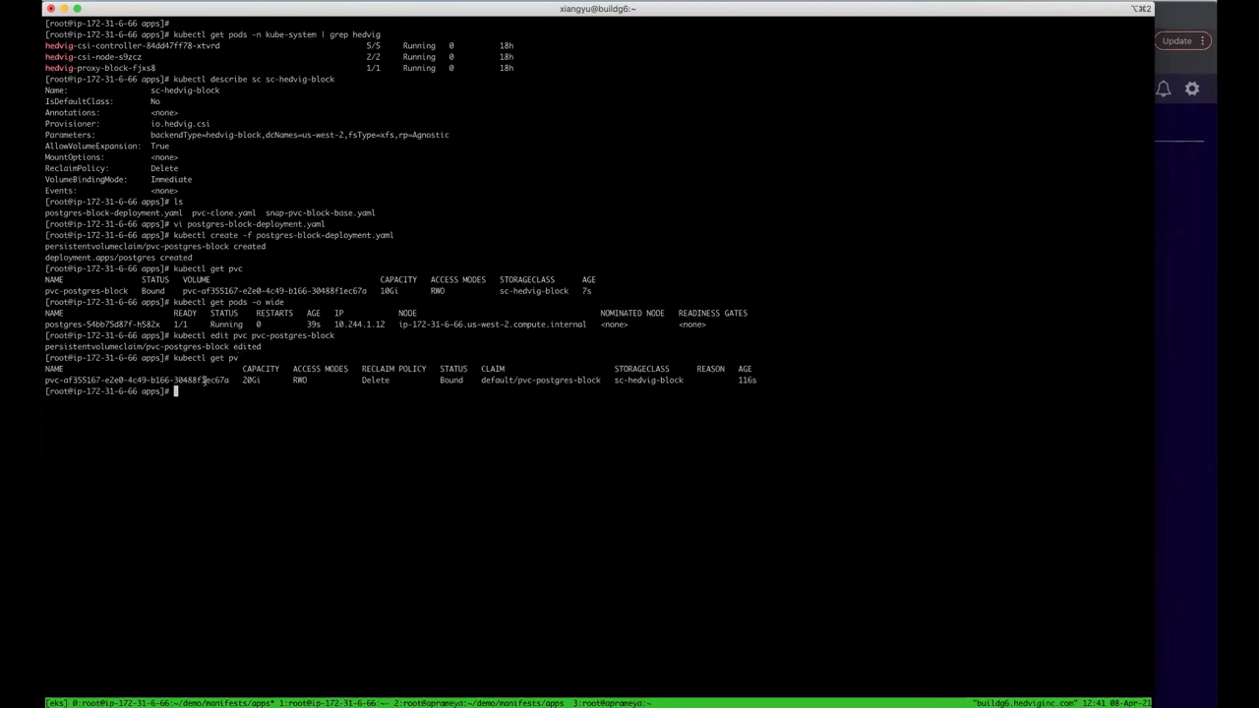
{"action": "mouse_move", "coordinate": [1204, 311]}
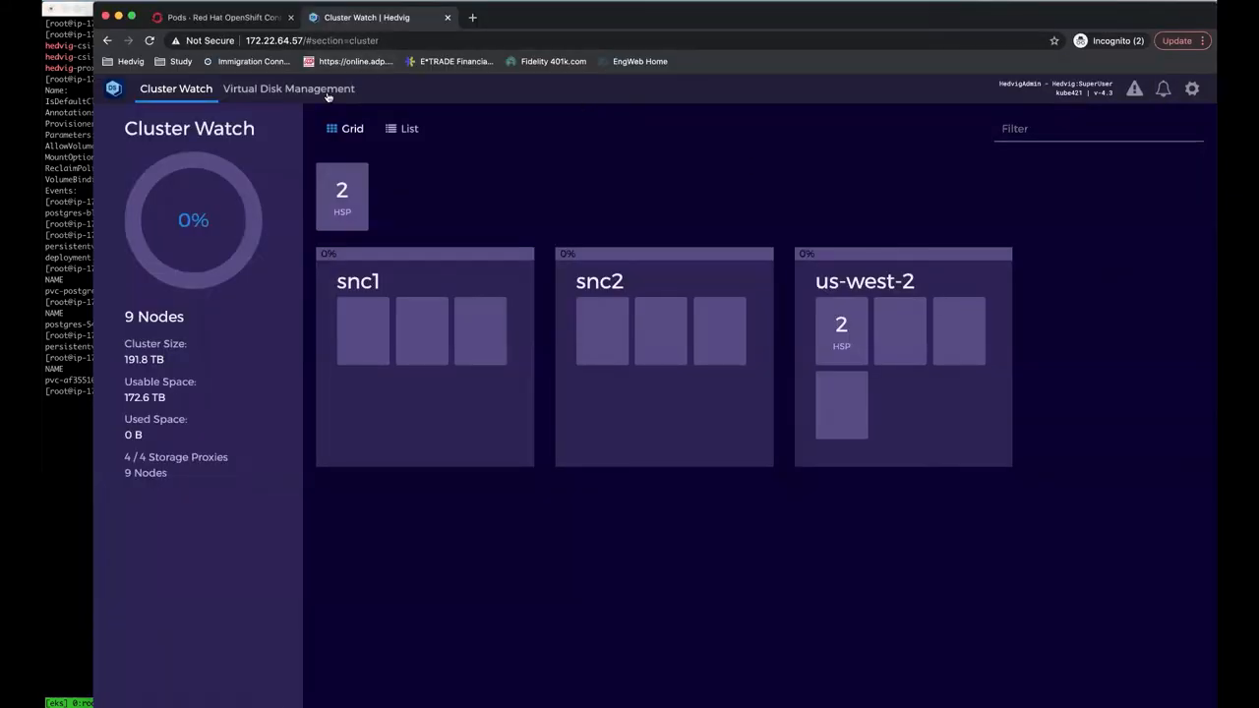
Step: Check the block virtual disk's details now report Size 20 GB
{"action": "left_click", "coordinate": [288, 89]}
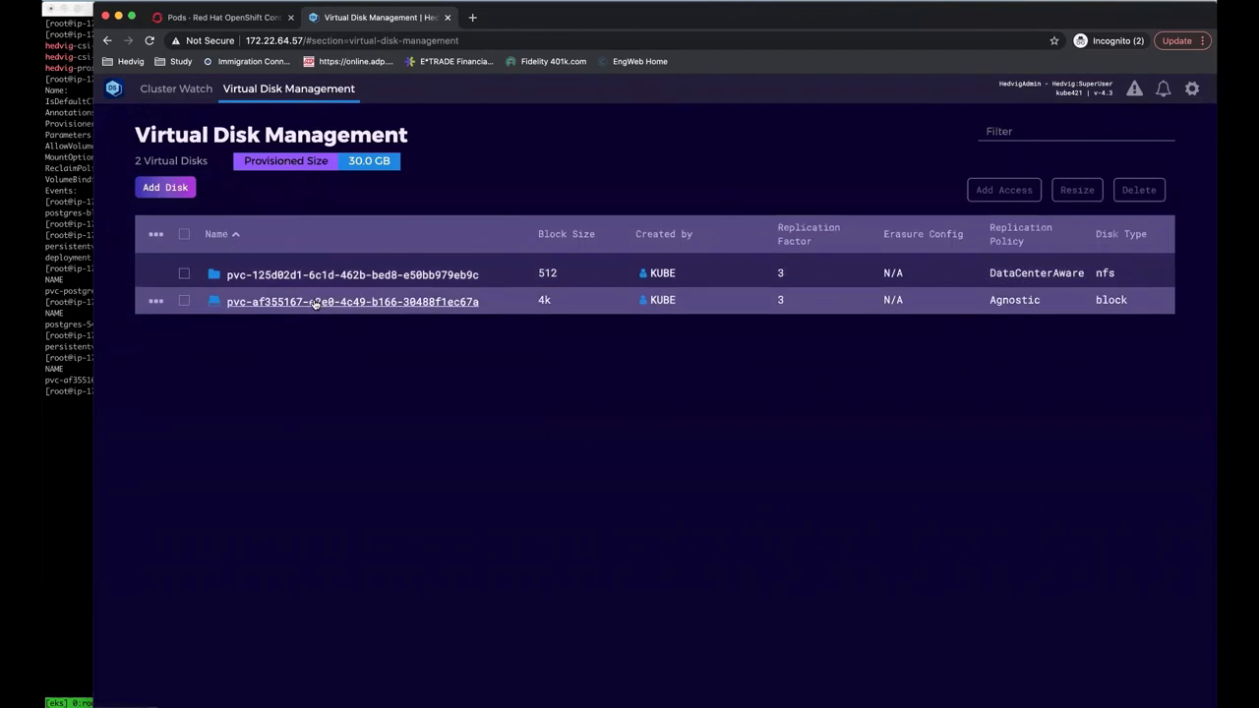
{"action": "mouse_move", "coordinate": [350, 303]}
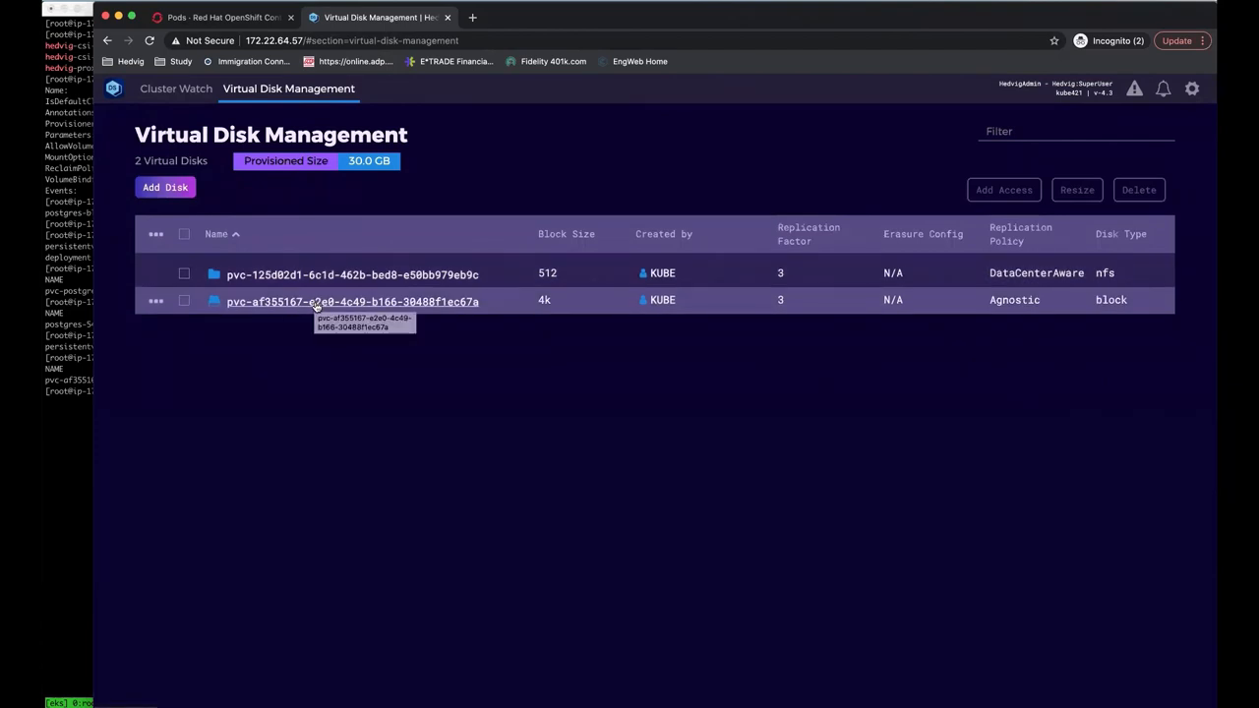
{"action": "left_click", "coordinate": [350, 303]}
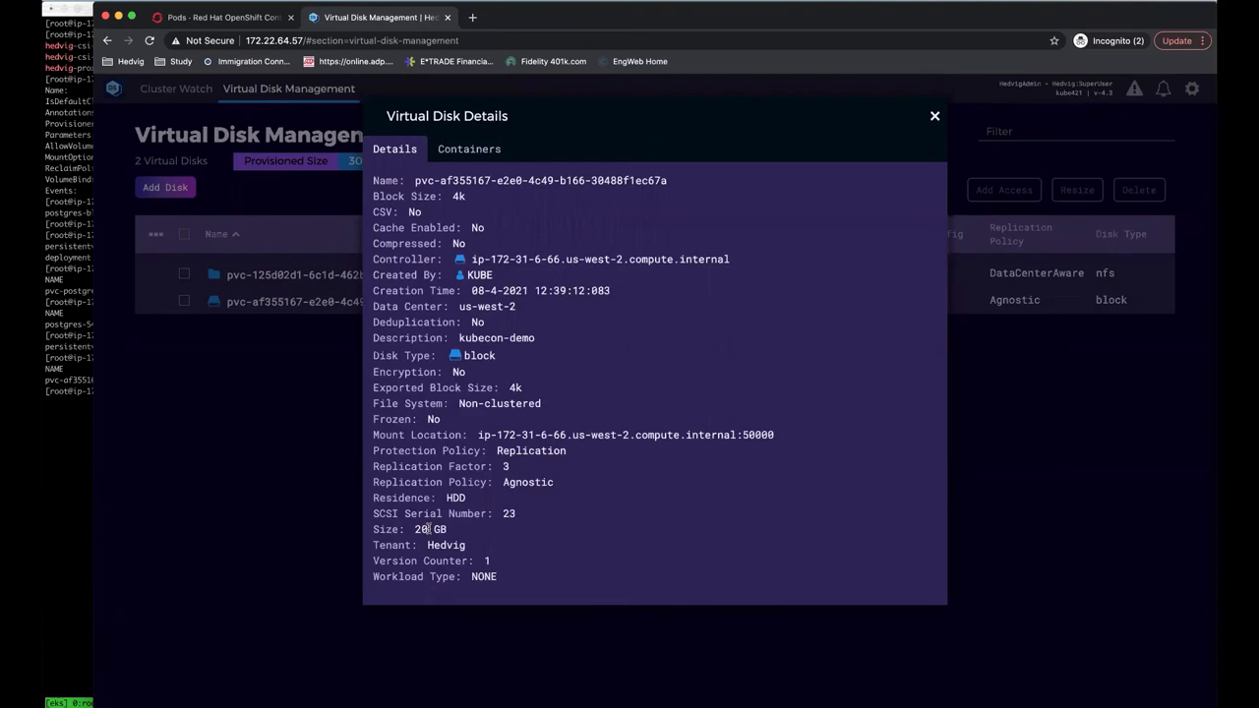
{"action": "left_click", "coordinate": [933, 116]}
{"action": "type", "text": "kubectl "}
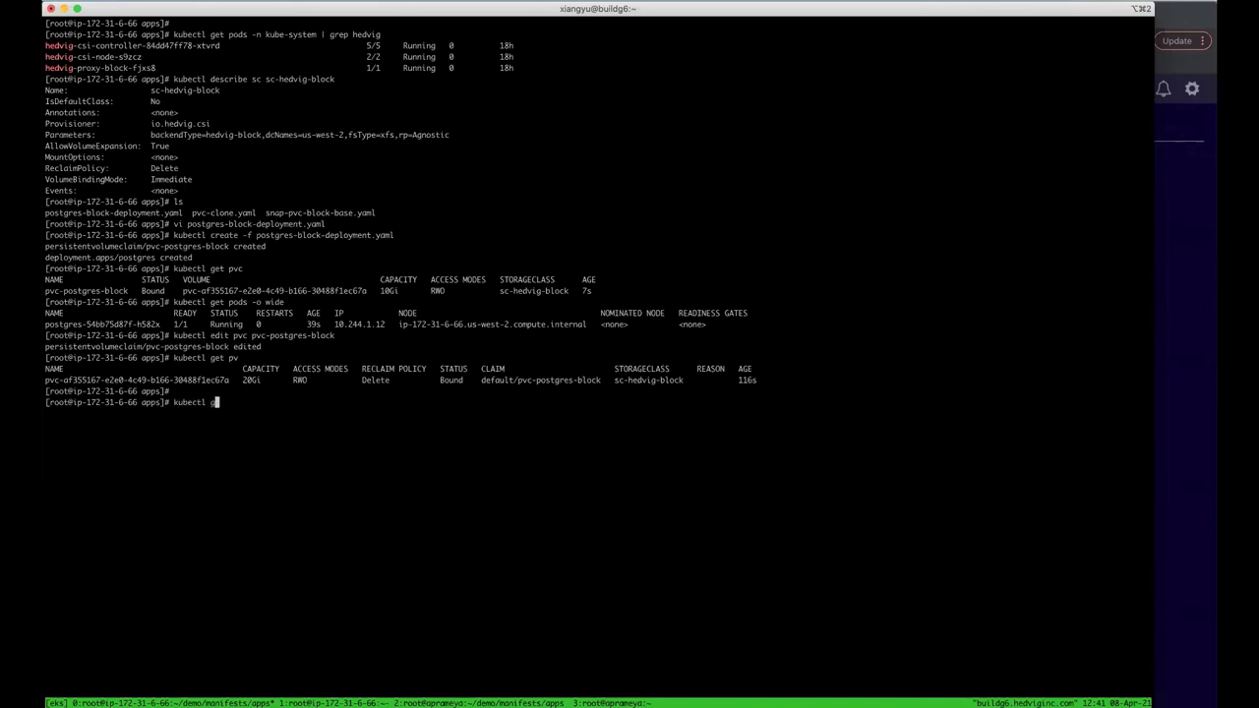
Step: List the PVCs repeatedly to confirm pvc-postgres-block shows 20Gi capacity
{"action": "type", "text": "get pvc"}
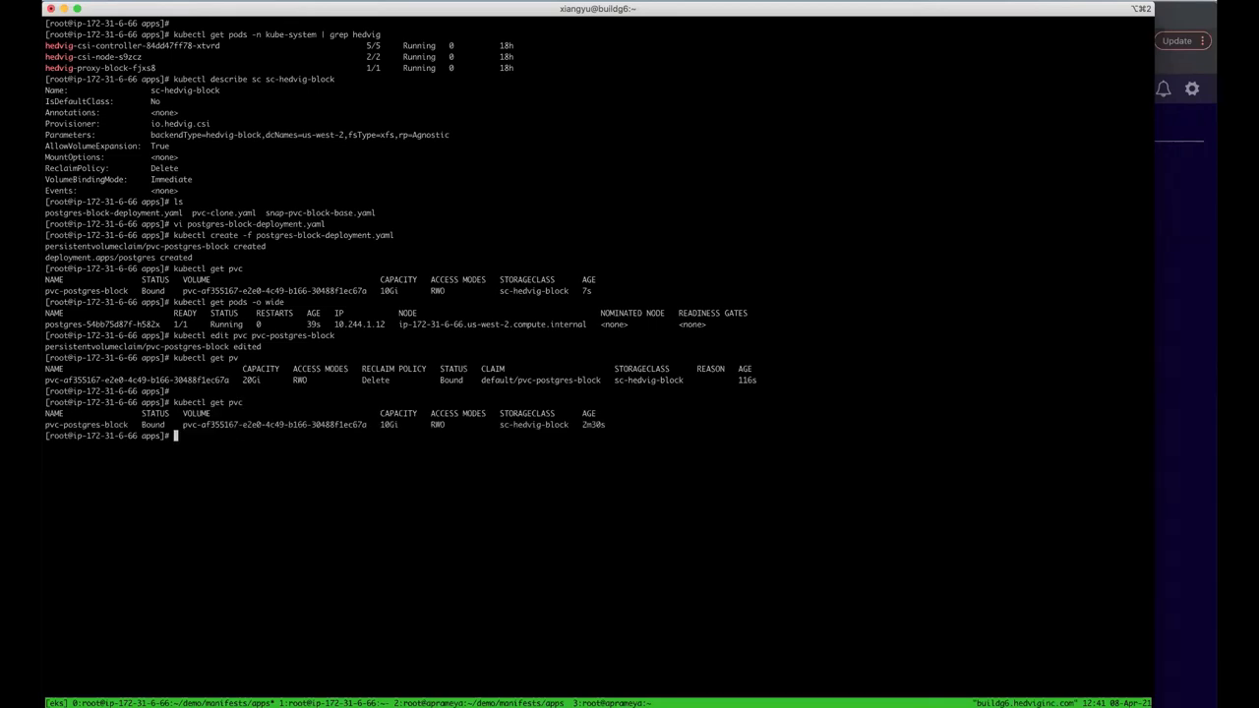
{"action": "type", "text": "kubectl get pvc"}
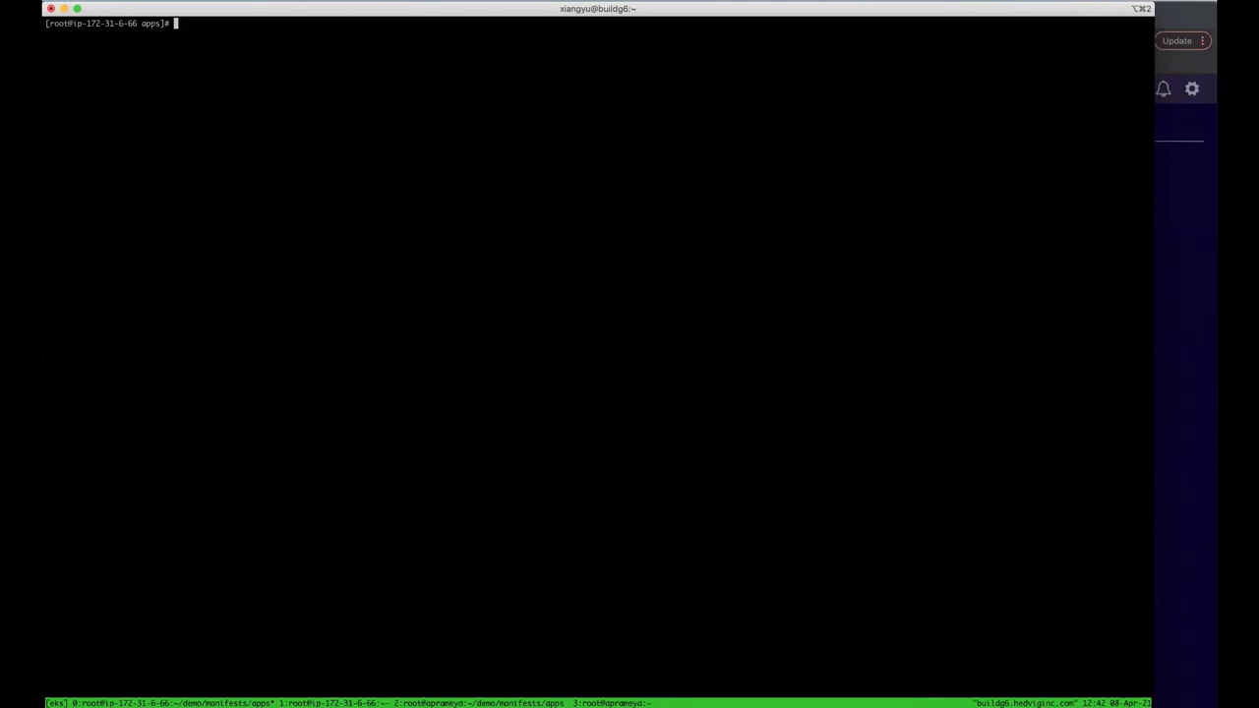
{"action": "type", "text": "kubectl get pvc"}
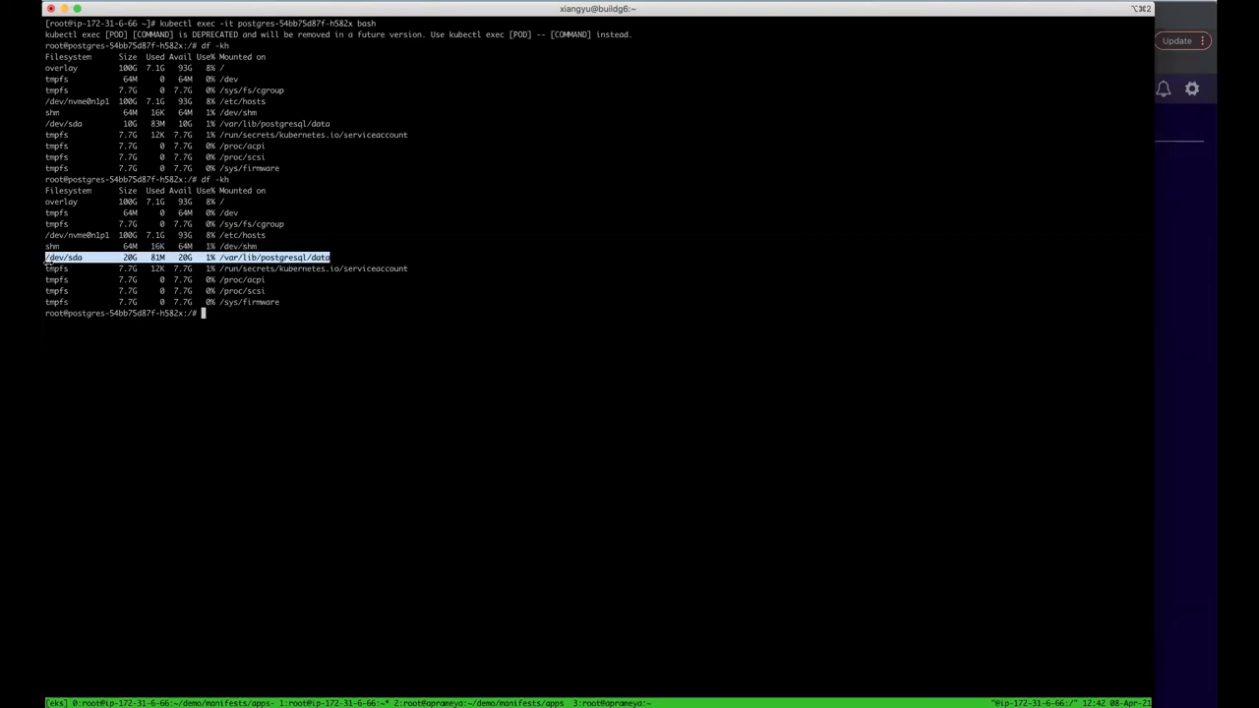
{"action": "mouse_move", "coordinate": [161, 287]}
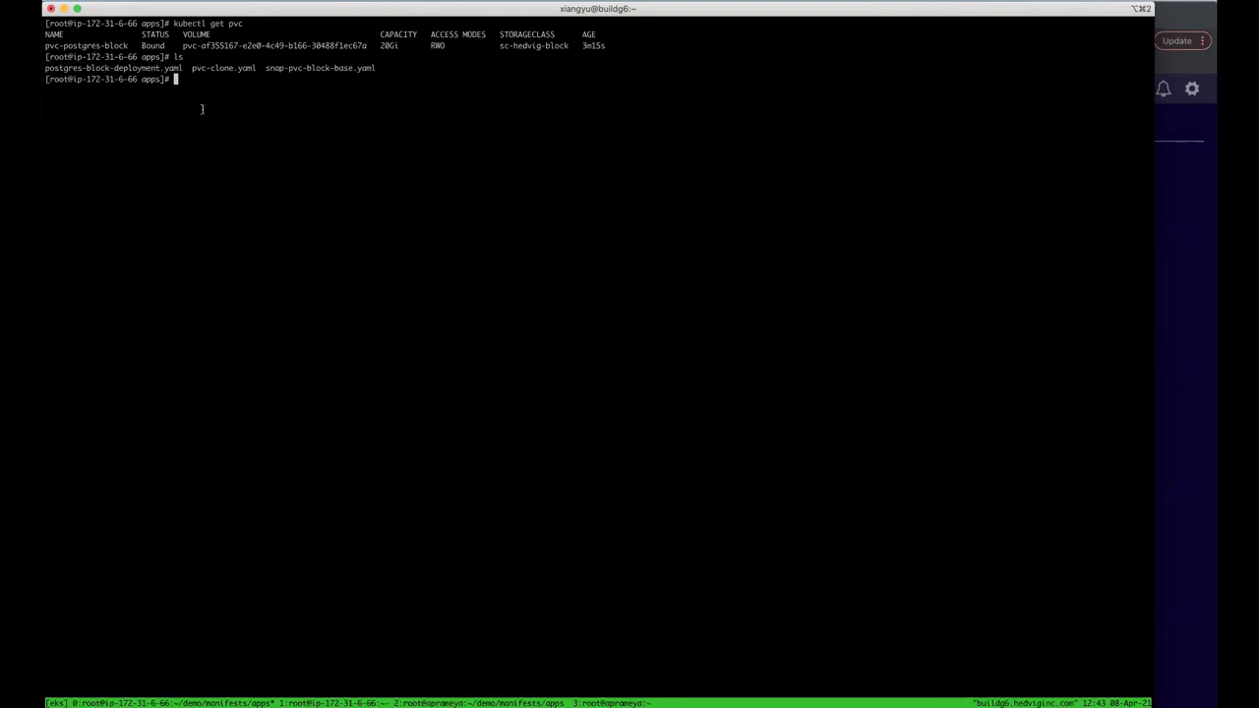
Step: Create snap-pvc-block-base.yaml with kubectl and list volumesnapshots to confirm it is ready at 20Gi
{"action": "type", "text": "kubectl cr"}
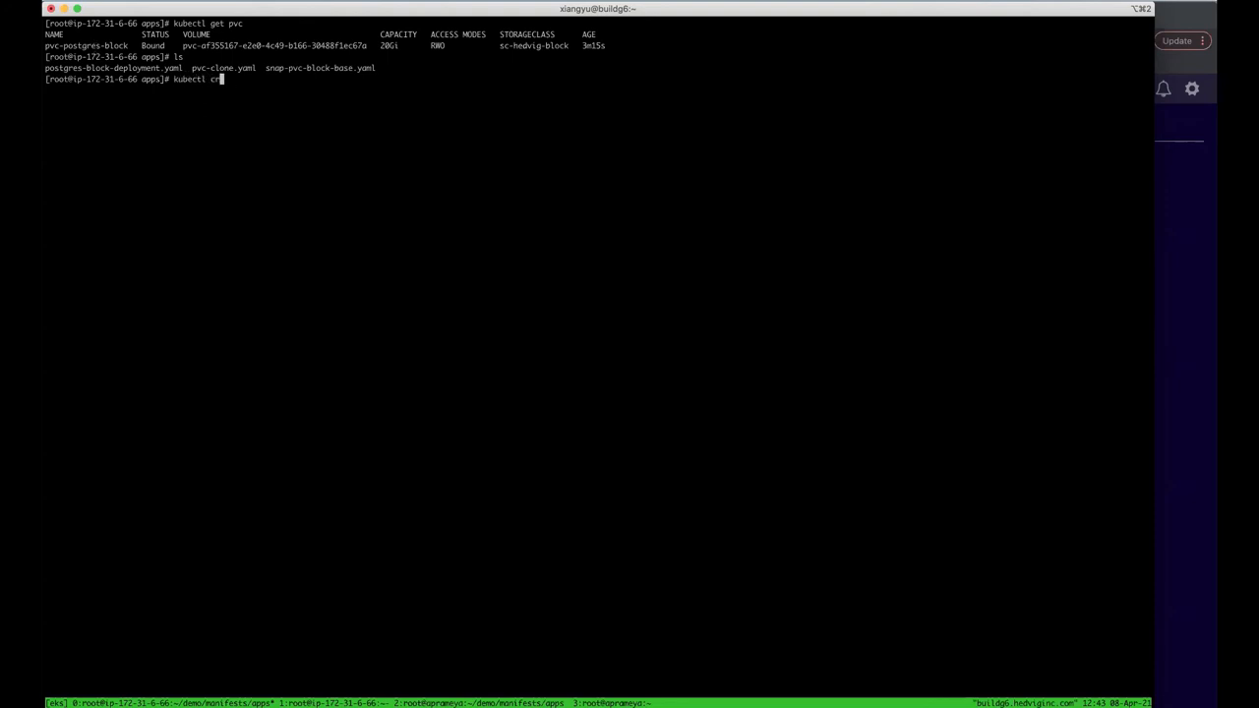
{"action": "type", "text": "eate -f snap-pvc-block-base.yaml"}
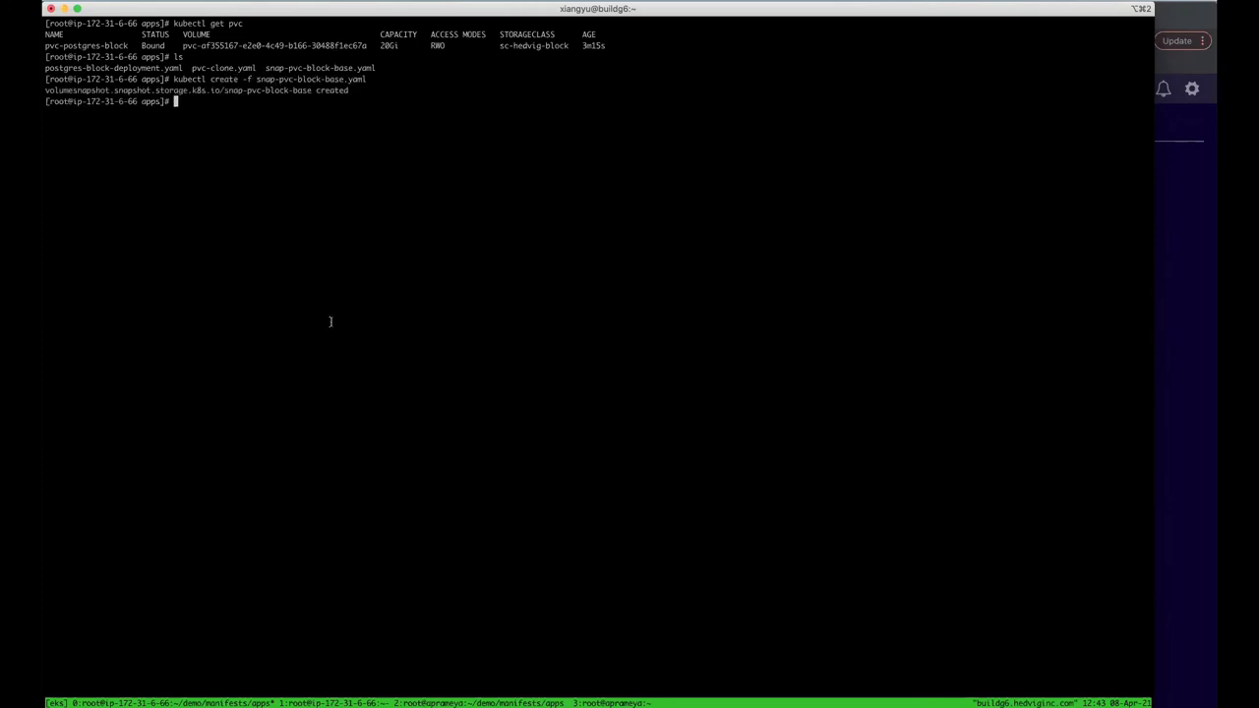
{"action": "type", "text": "kubectl get volumesnapshot"}
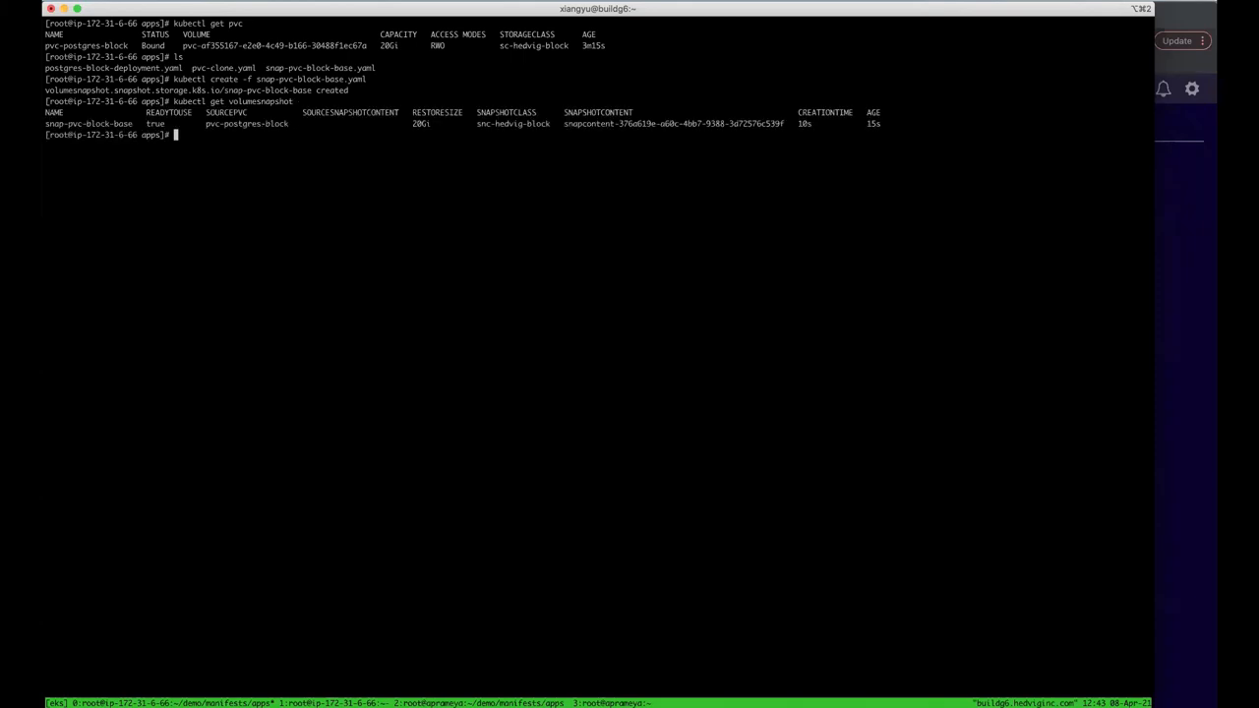
{"action": "mouse_move", "coordinate": [463, 317]}
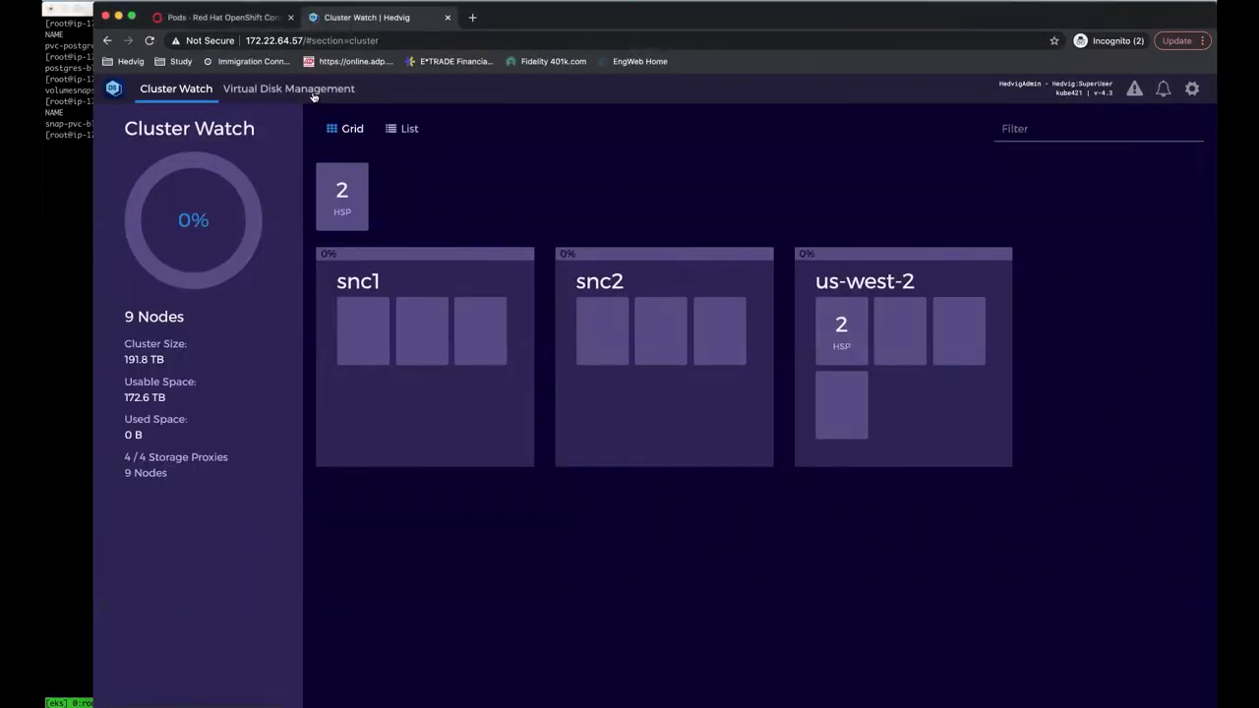
Step: View the block disk's Snapshots, confirm the single 04/08/2021 snapshot, and return to Terminal
{"action": "left_click", "coordinate": [287, 89]}
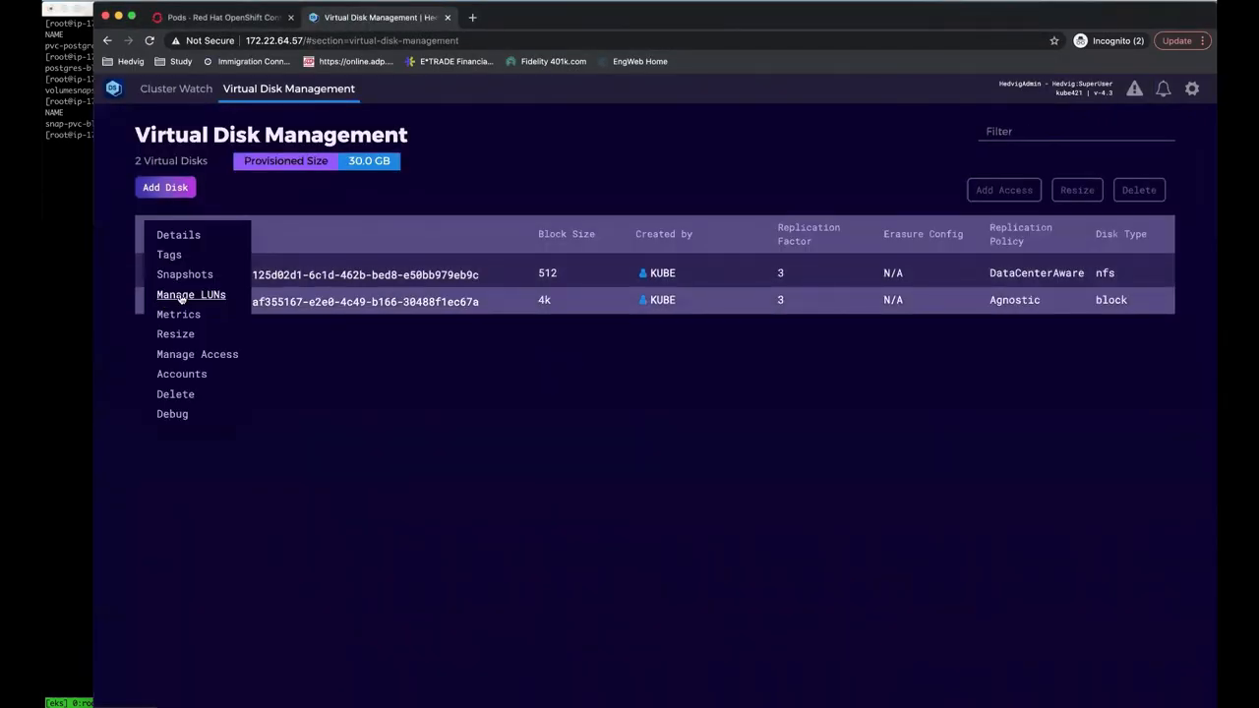
{"action": "left_click", "coordinate": [185, 273]}
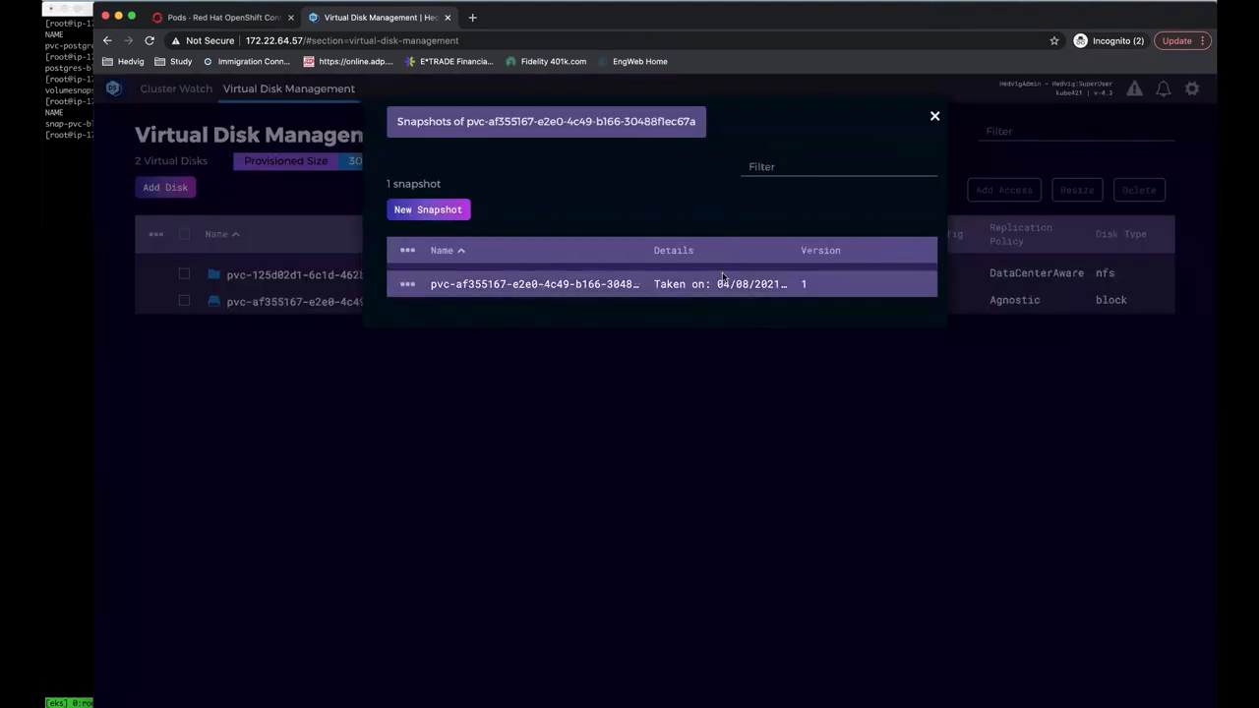
{"action": "mouse_move", "coordinate": [726, 283]}
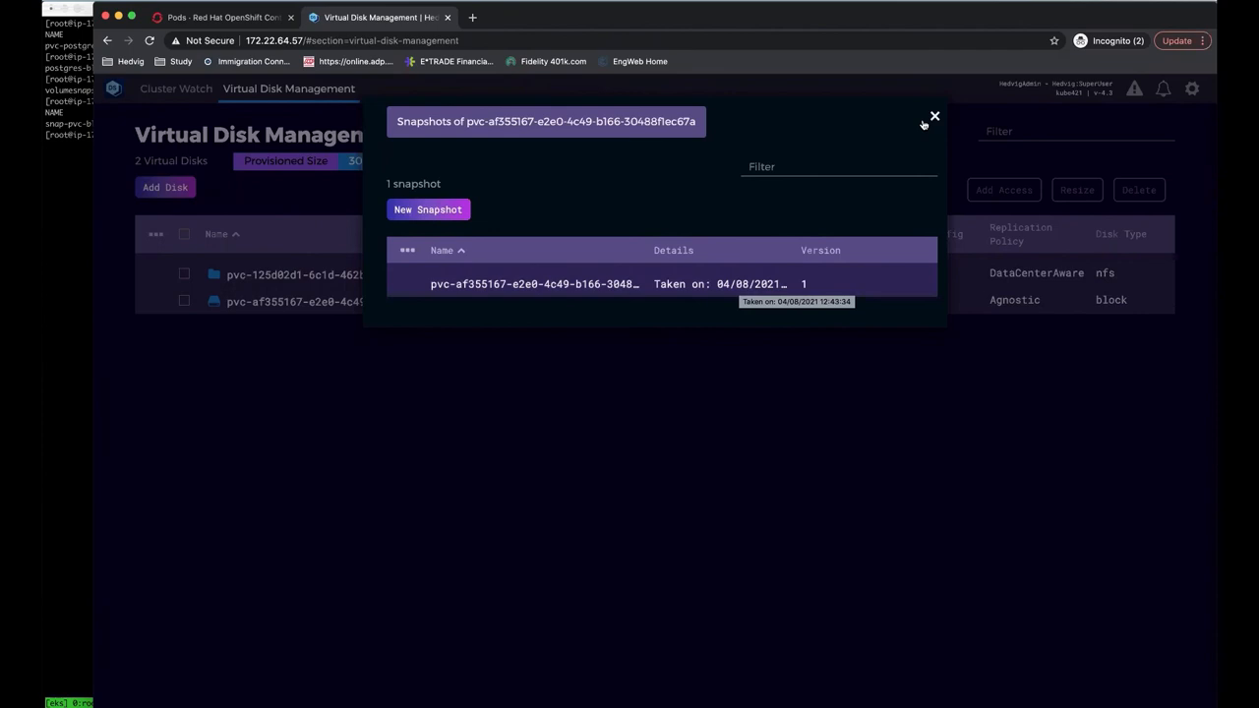
{"action": "left_click", "coordinate": [933, 116]}
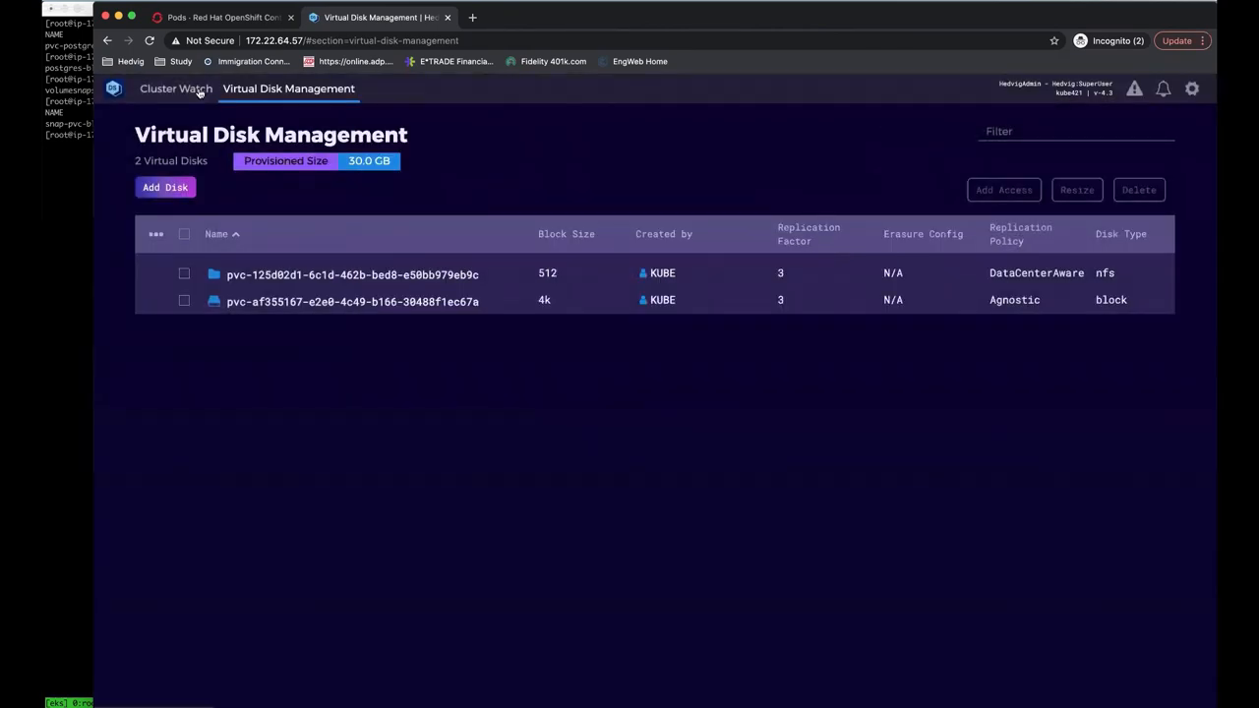
{"action": "left_click", "coordinate": [175, 88]}
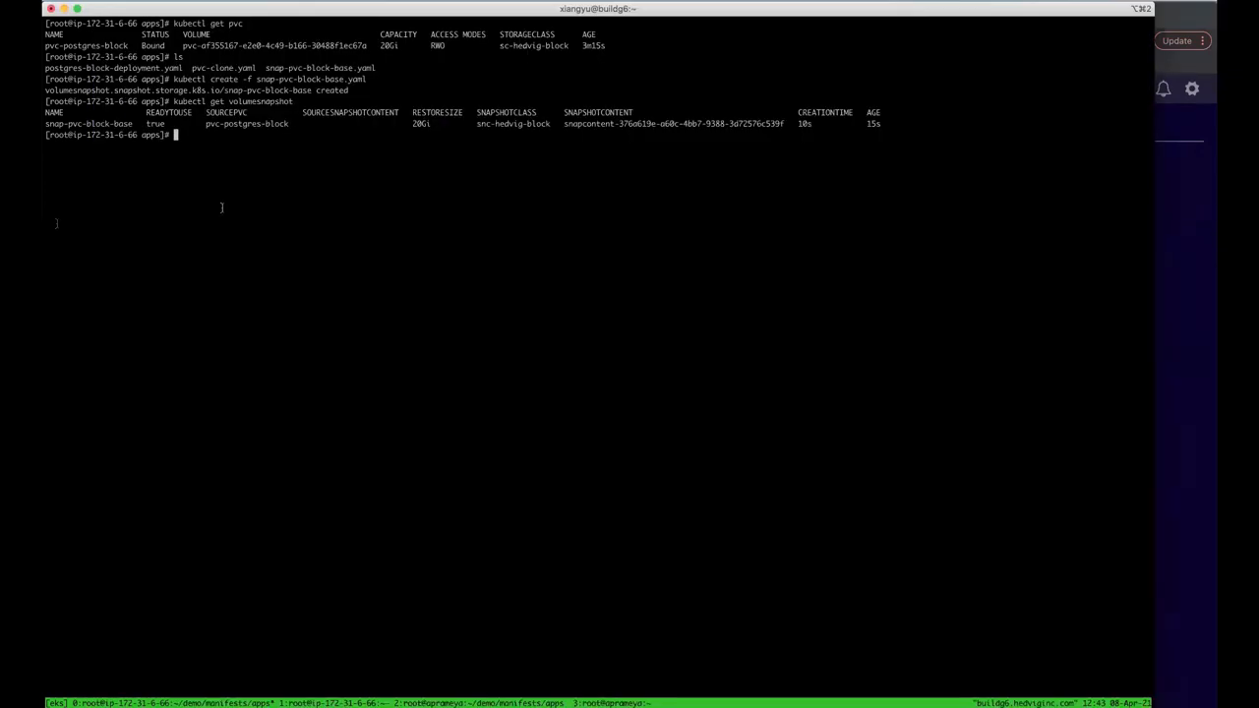
Step: List files, inspect pvc-clone.yaml in vi, then kubectl create -f pvc-clone.yaml
{"action": "type", "text": "ls"}
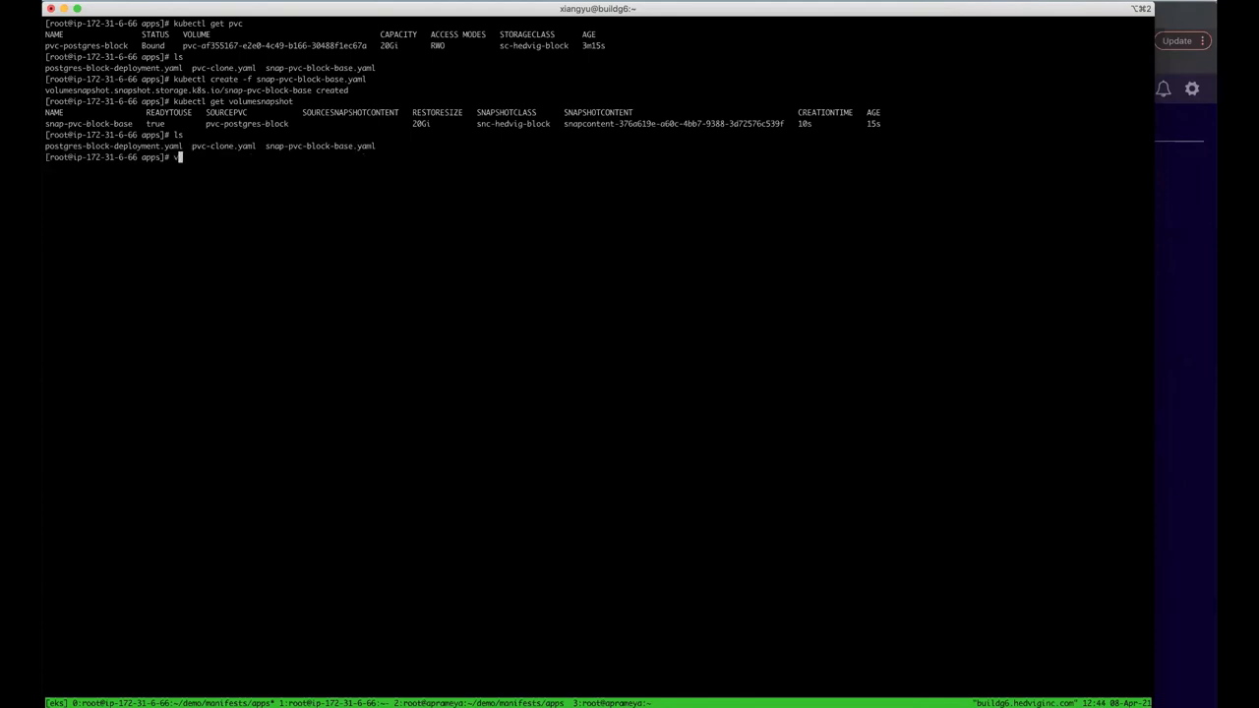
{"action": "type", "text": "i pvc-clone.yaml"}
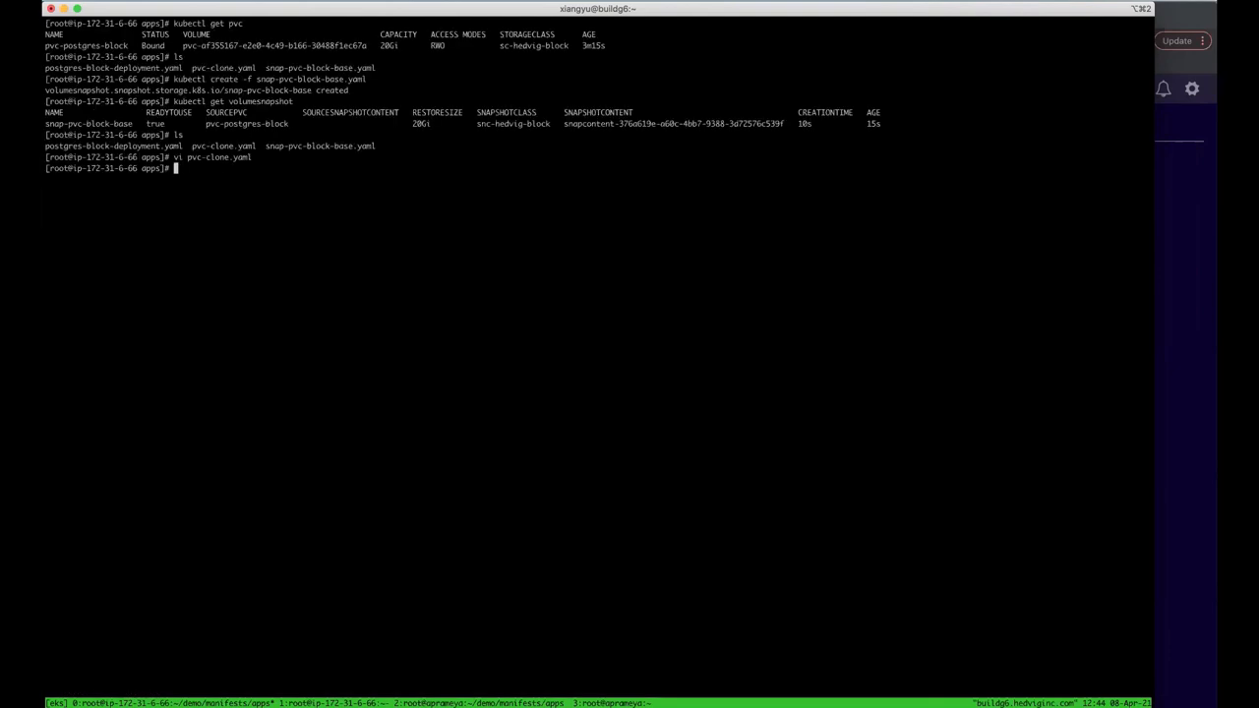
{"action": "type", "text": "kubectl create -f"}
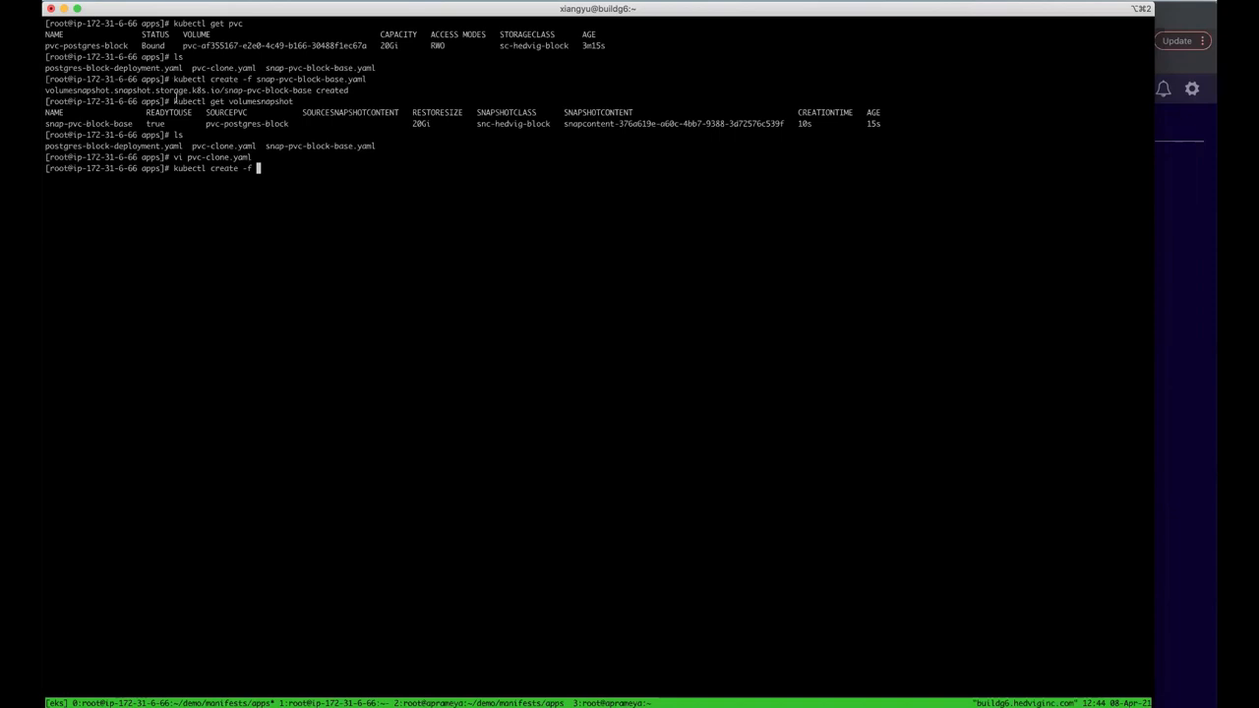
{"action": "type", "text": "pvc-clone.yaml"}
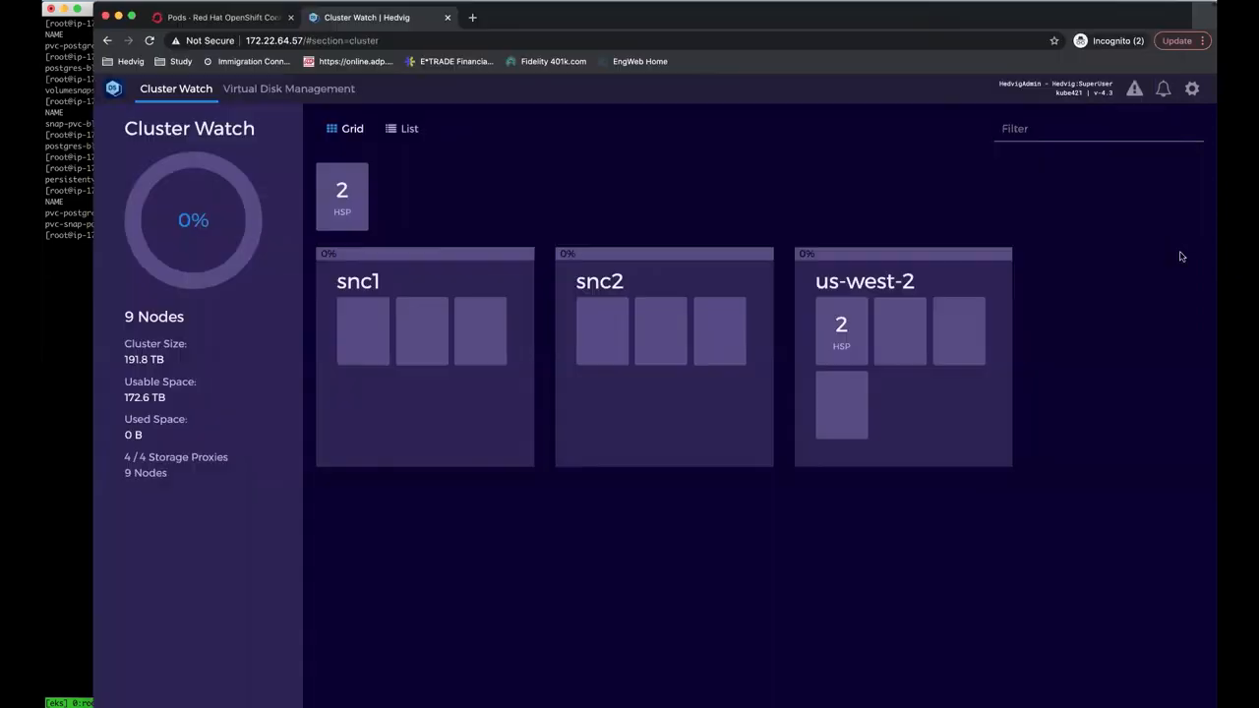
Step: In Virtual Disk Management, inspect the new 20 GB clone disk's Cloned Disk Details and close them
{"action": "left_click", "coordinate": [287, 89]}
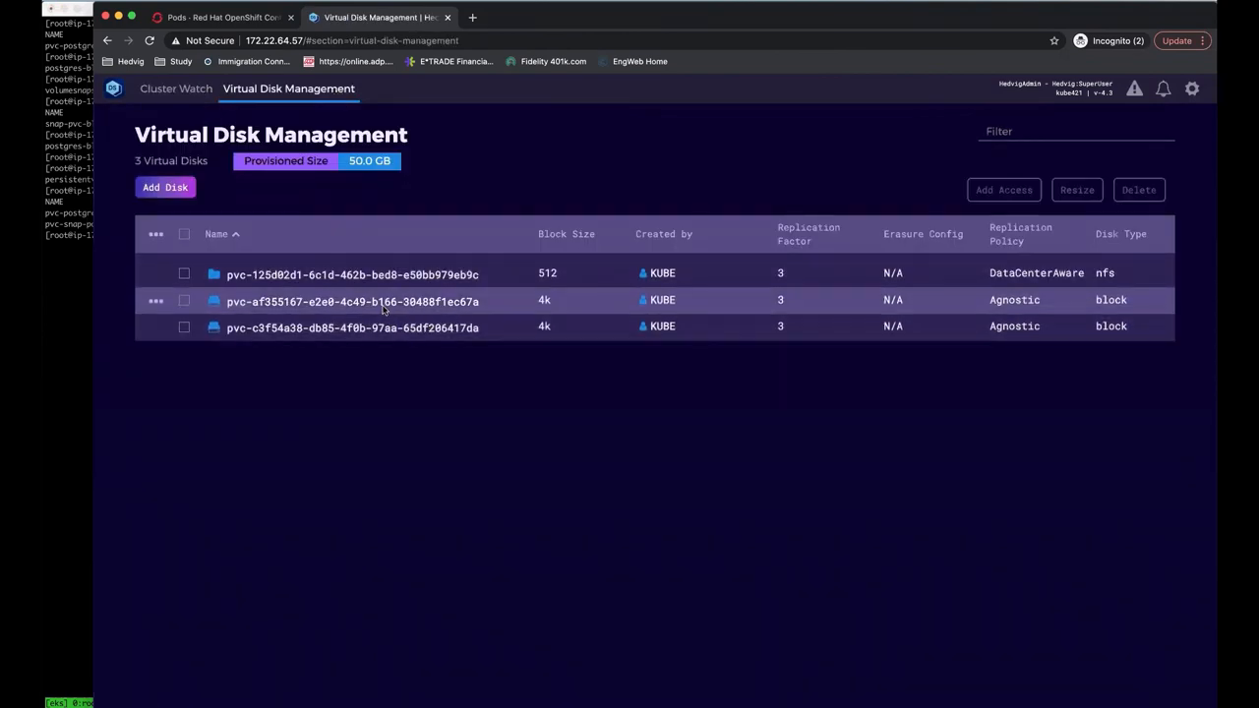
{"action": "left_click", "coordinate": [350, 327]}
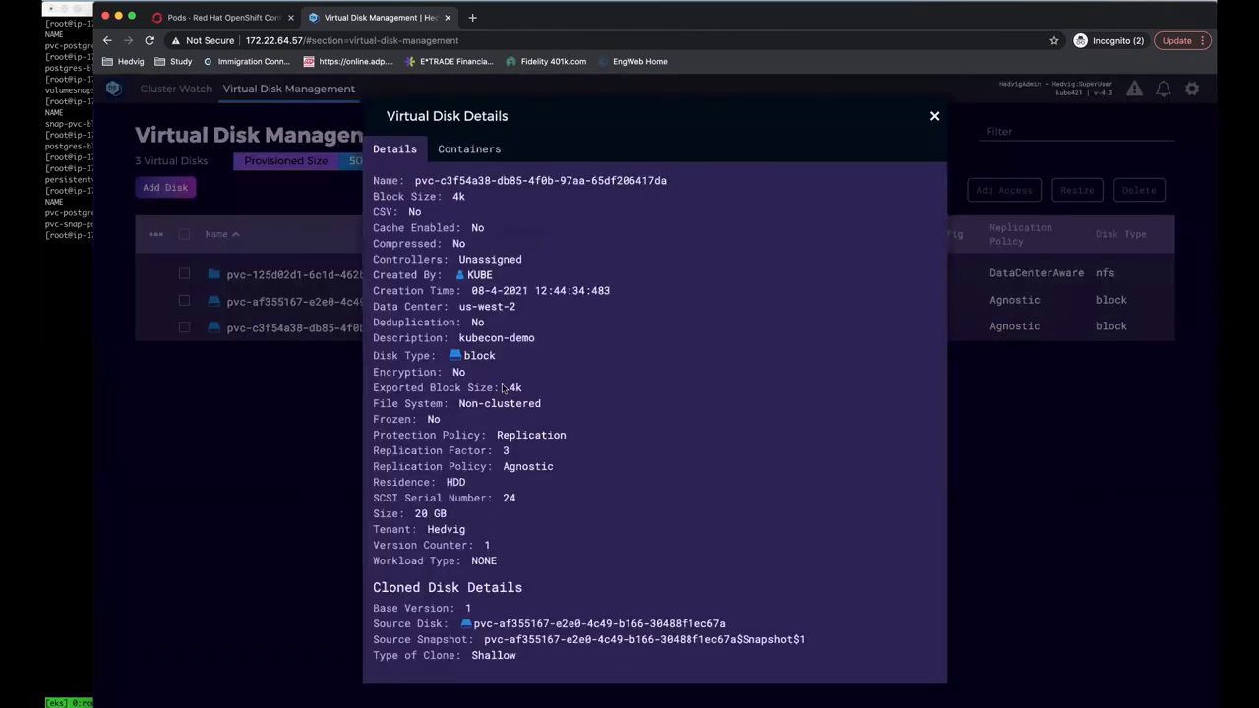
{"action": "mouse_move", "coordinate": [401, 589]}
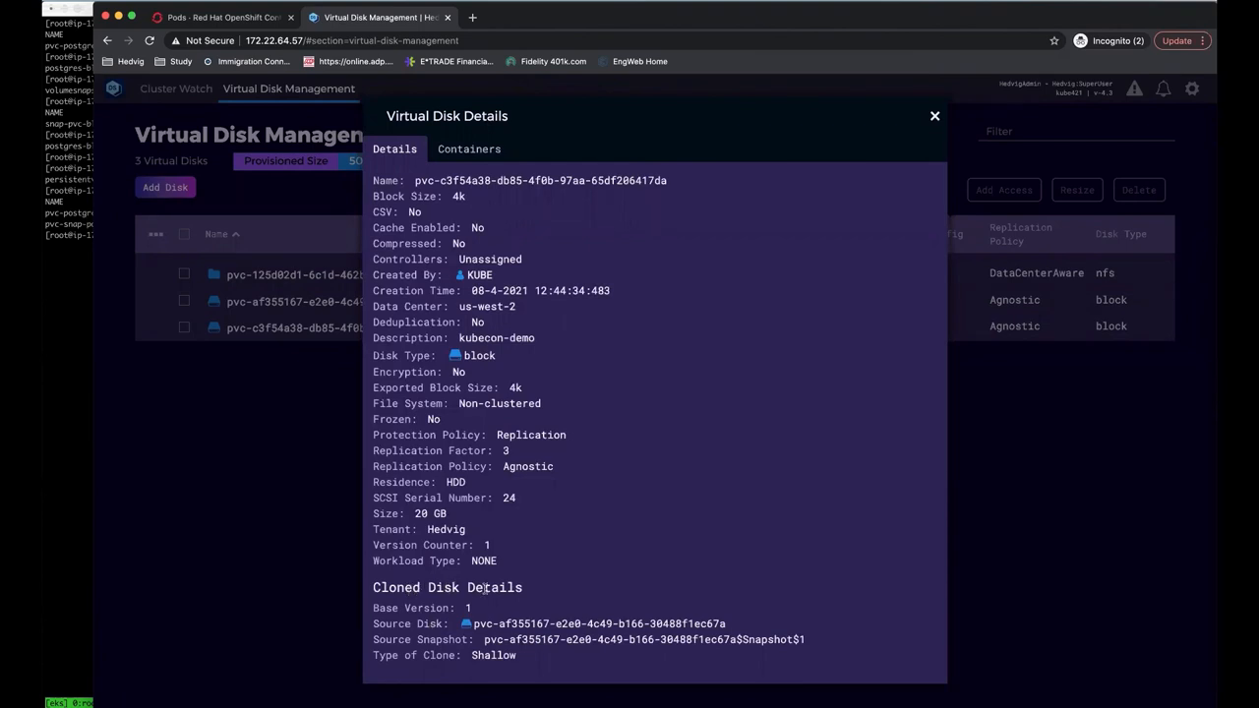
{"action": "left_click", "coordinate": [933, 116]}
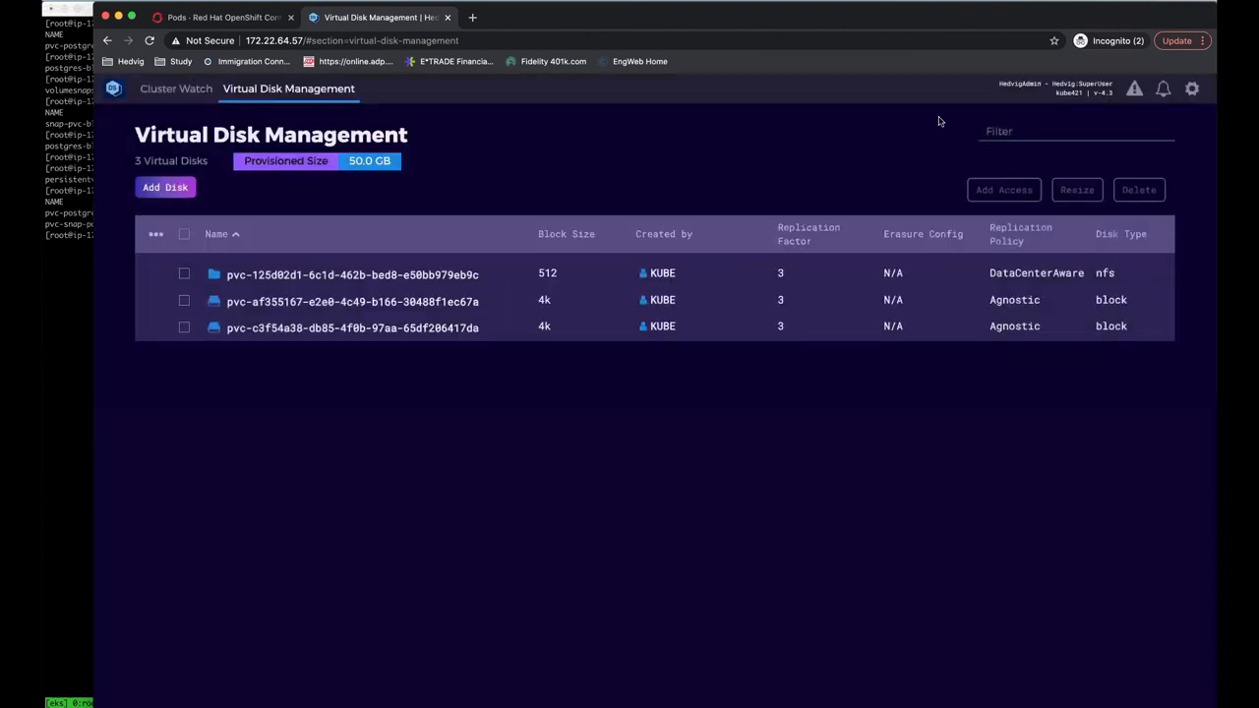